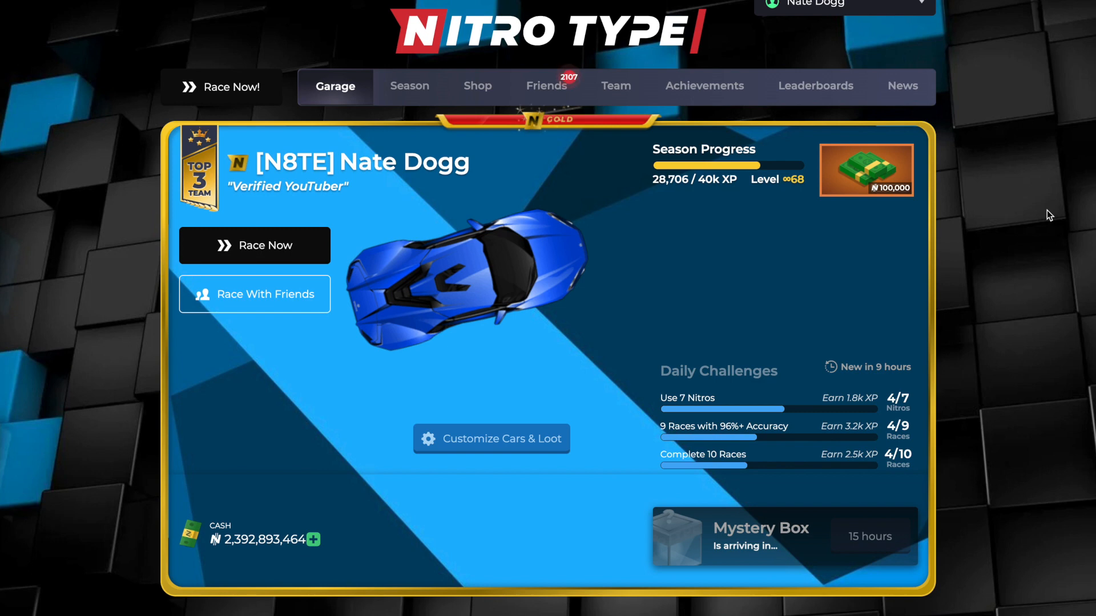
Step: Scroll through the level 1 test account's garage, then switch to the Garage Editor GitHub tab
scroll("down", 3)
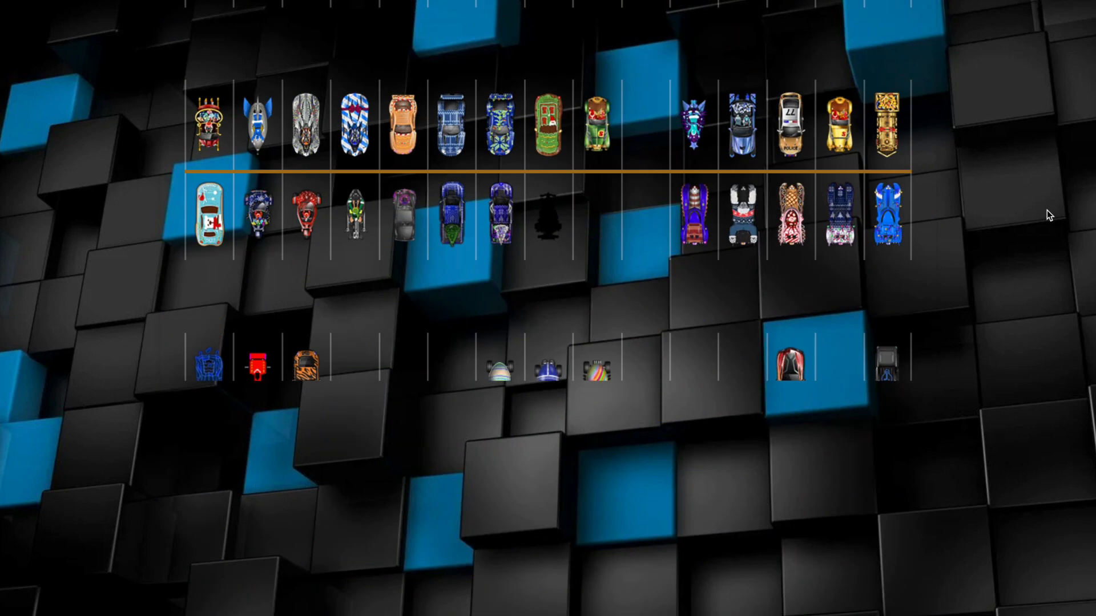
scroll("down", 3)
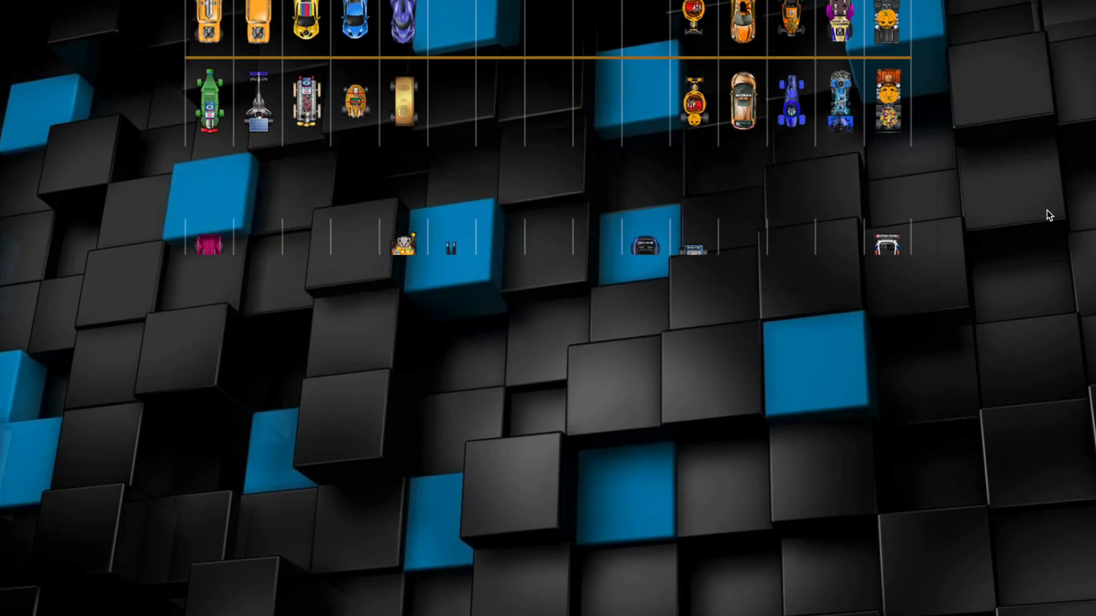
scroll("down", 3)
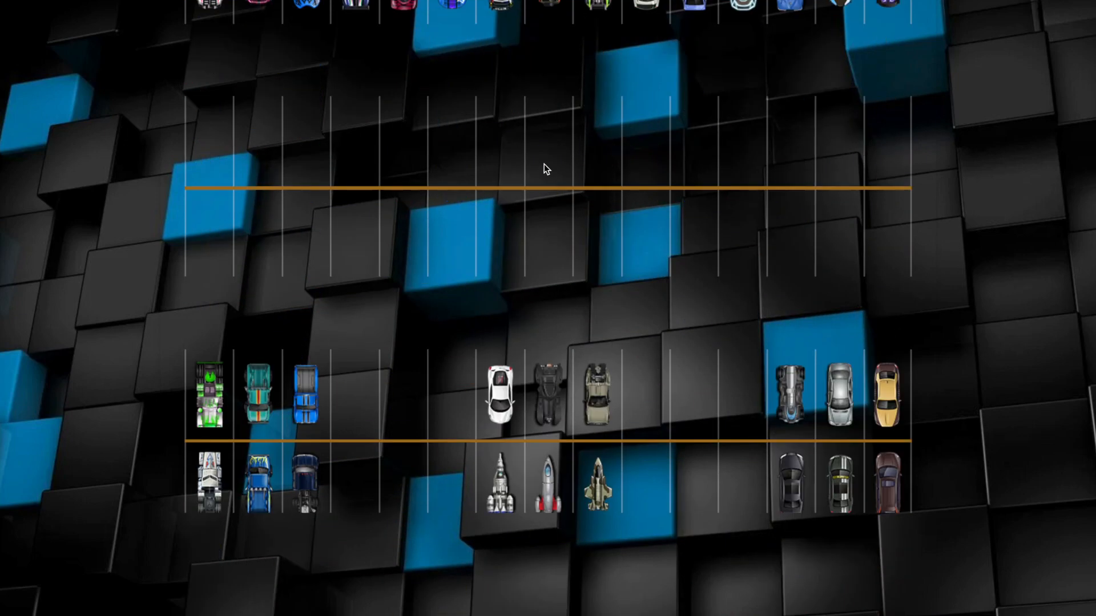
scroll("down", 3)
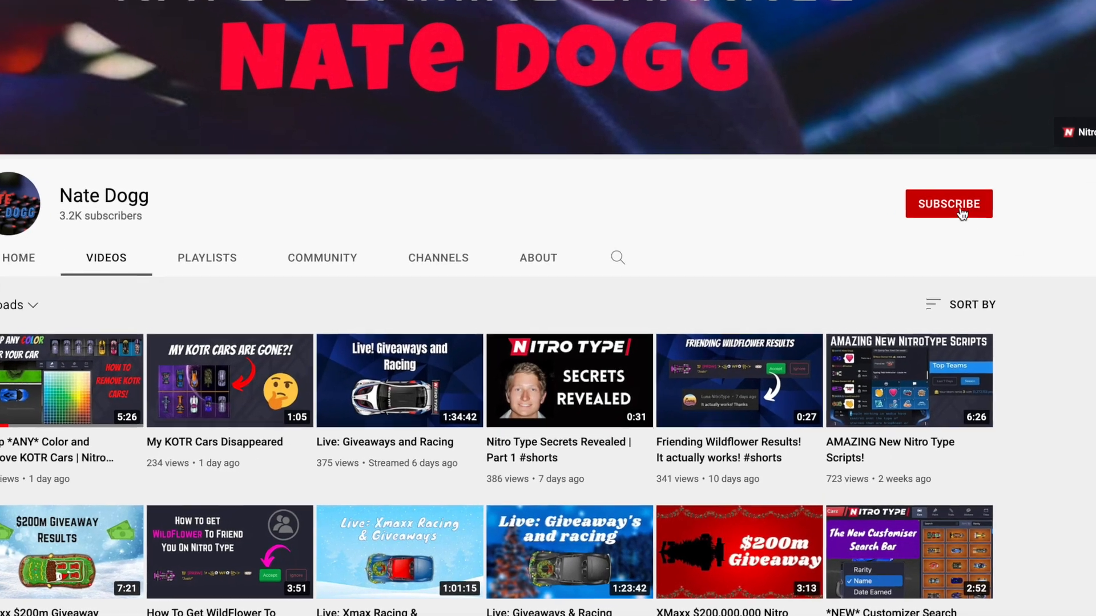
left_click(947, 203)
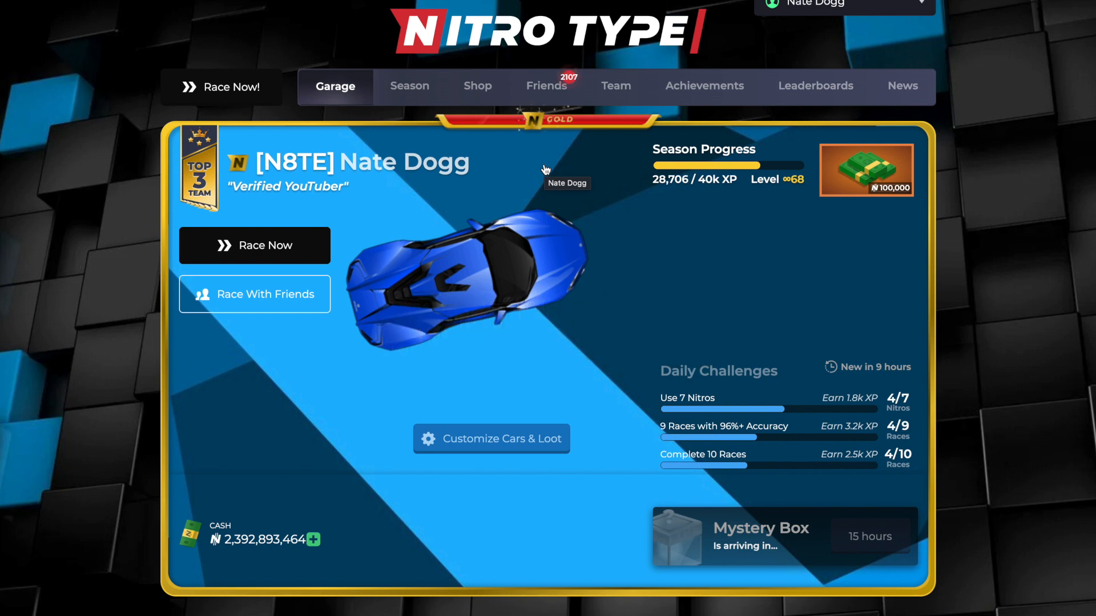
mouse_move(1034, 140)
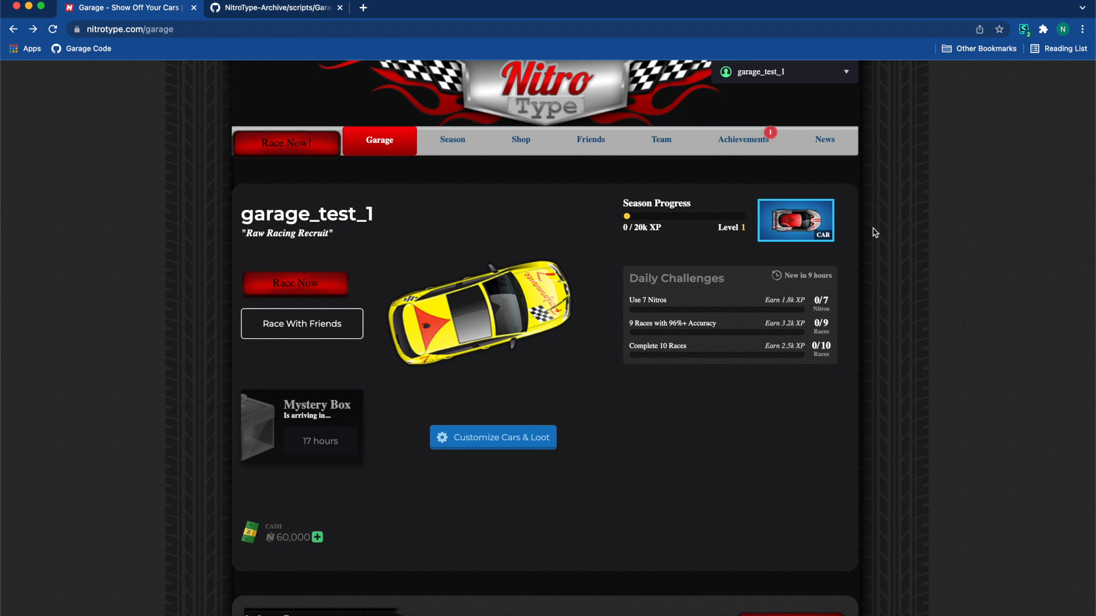
left_click(275, 8)
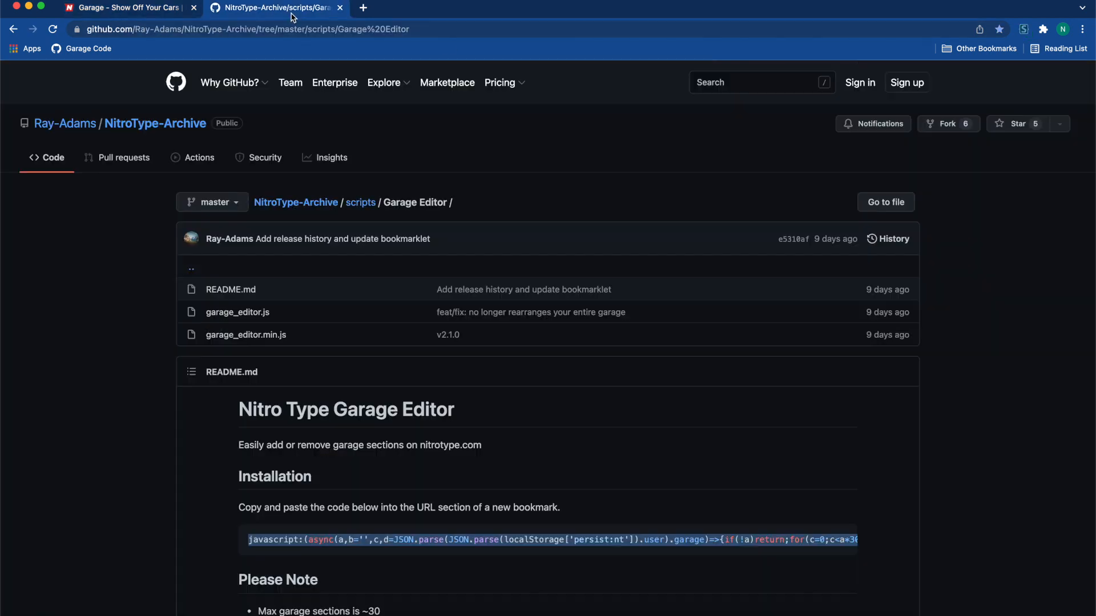
mouse_move(485, 498)
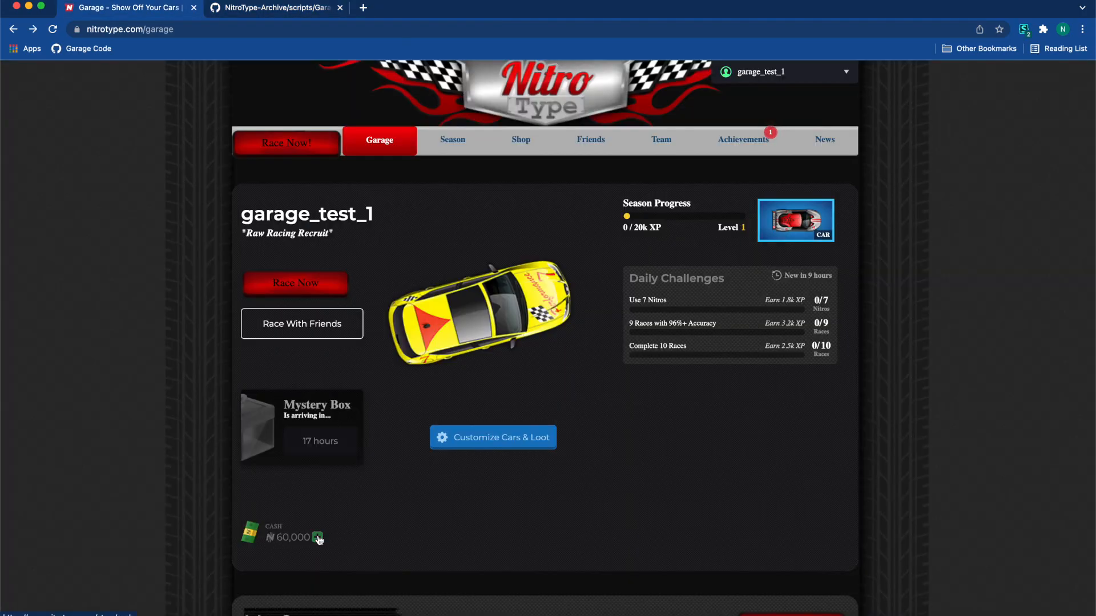
mouse_move(889, 222)
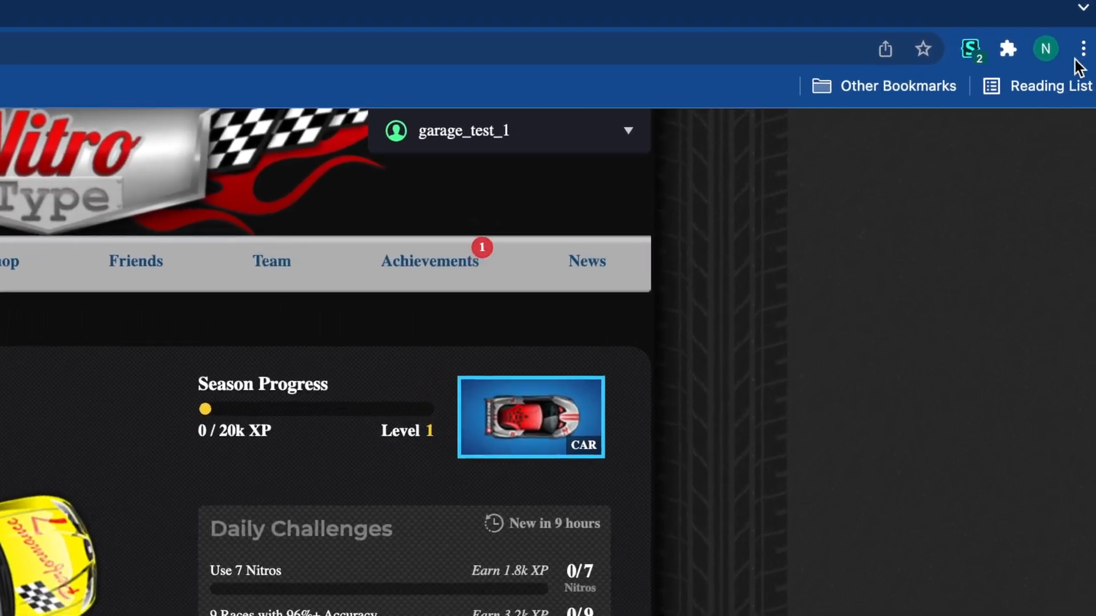
Step: Open Chrome's Bookmark Manager through the main menu's Bookmarks submenu
left_click(1083, 48)
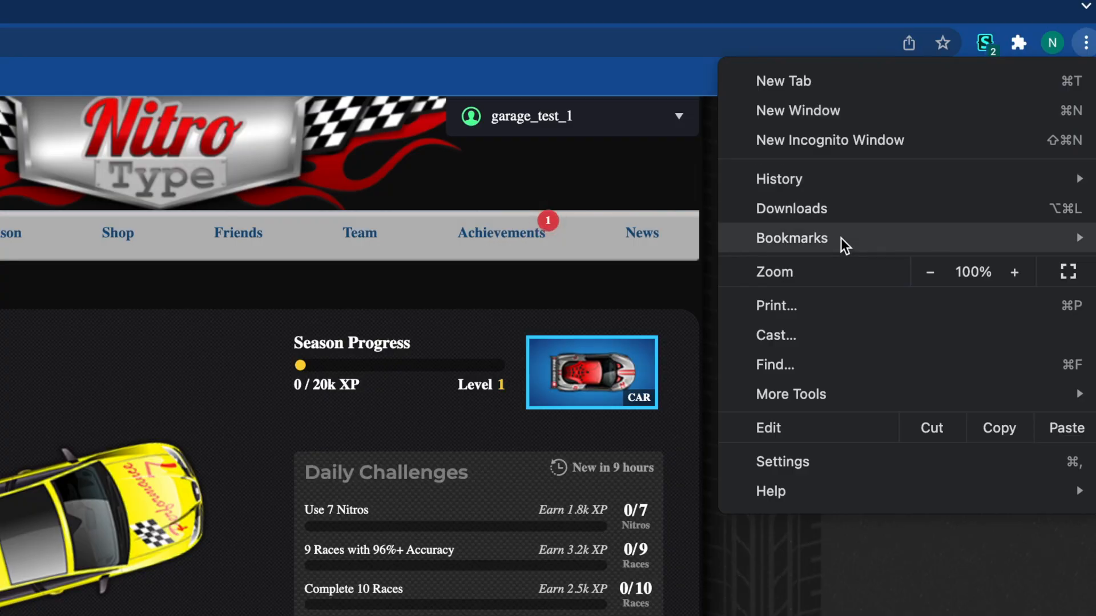
left_click(791, 237)
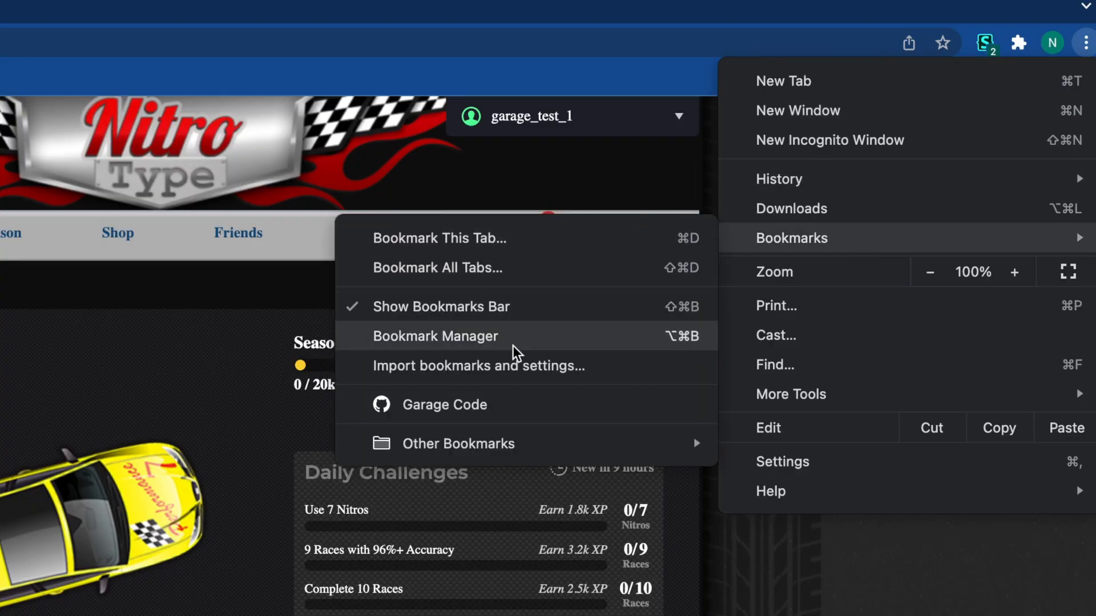
left_click(435, 336)
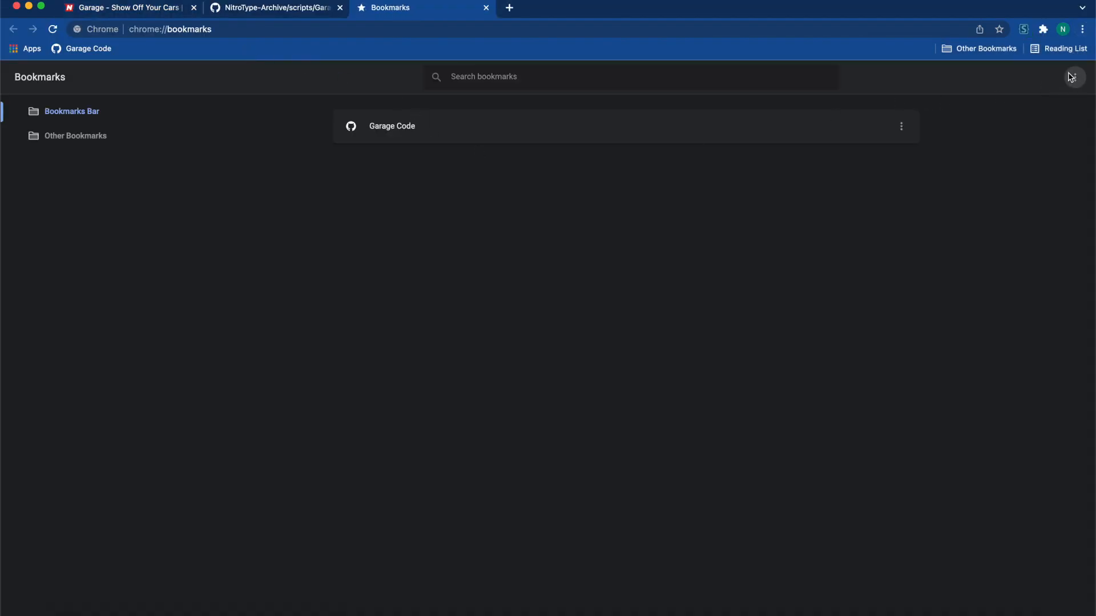
Step: Add and save a new bookmark named 'Garage' holding the garage-editor javascript code
left_click(1071, 77)
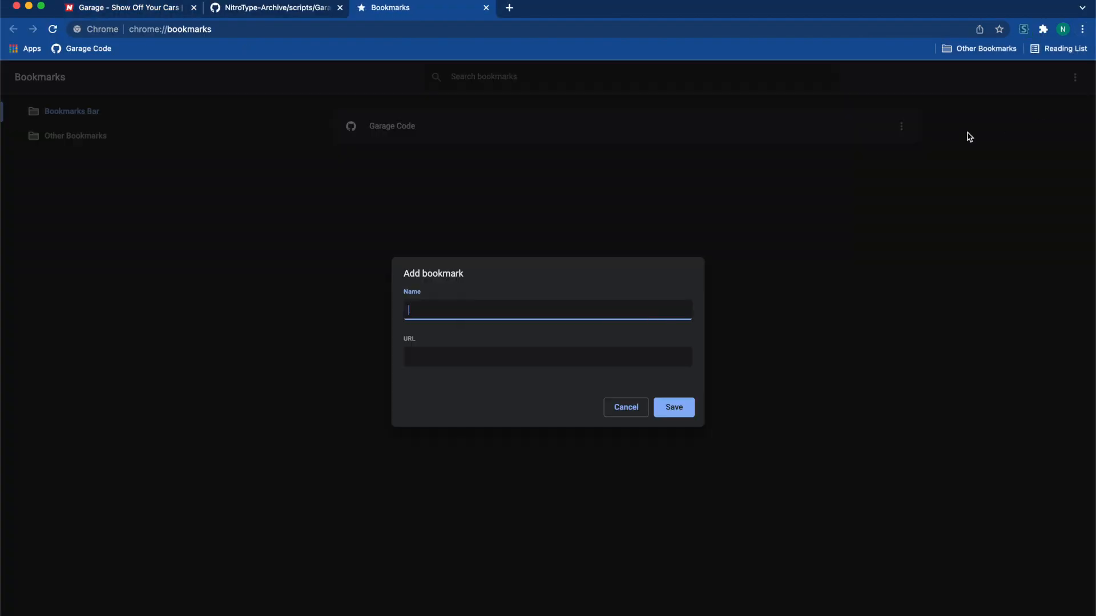
type("Ga")
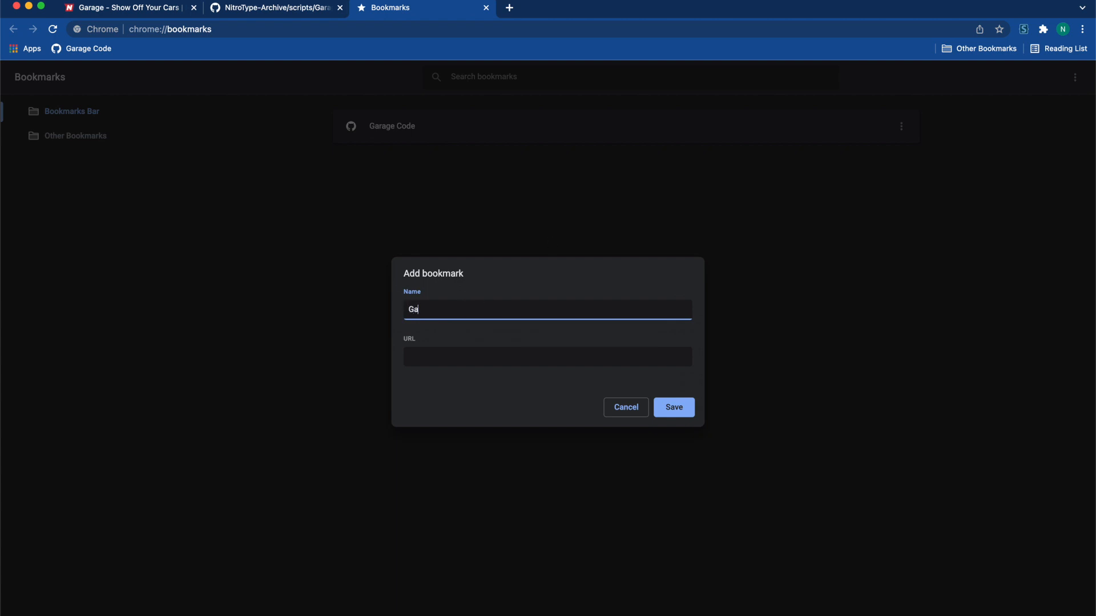
type("rage")
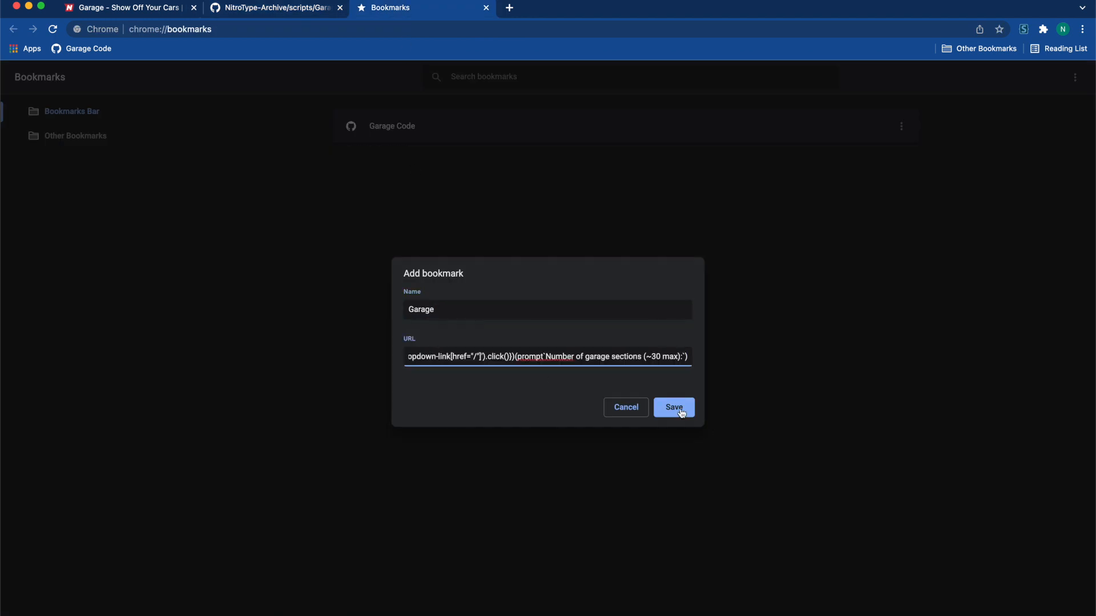
left_click(672, 407)
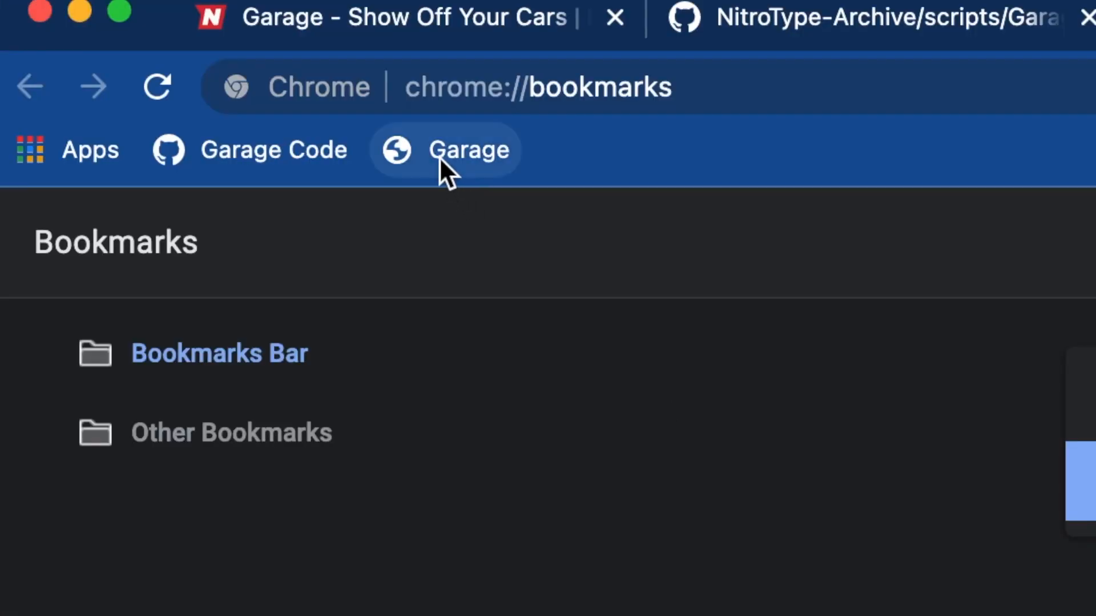
mouse_move(447, 150)
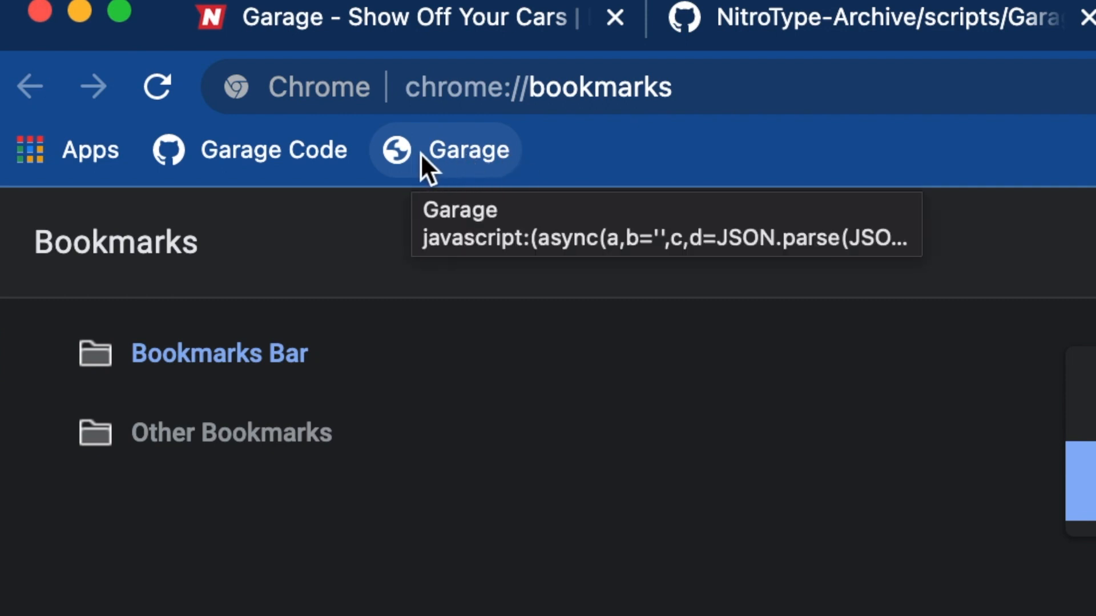
mouse_move(482, 22)
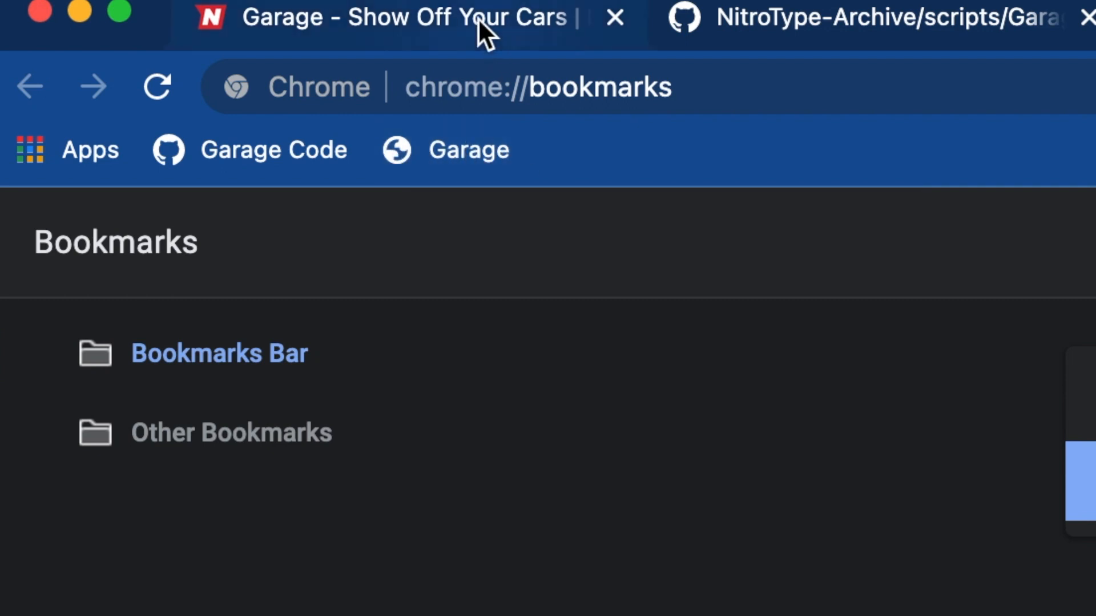
Step: Turn on Show bookmarks bar in Chrome's Appearance settings and return to the Nitro Type garage
left_click(129, 18)
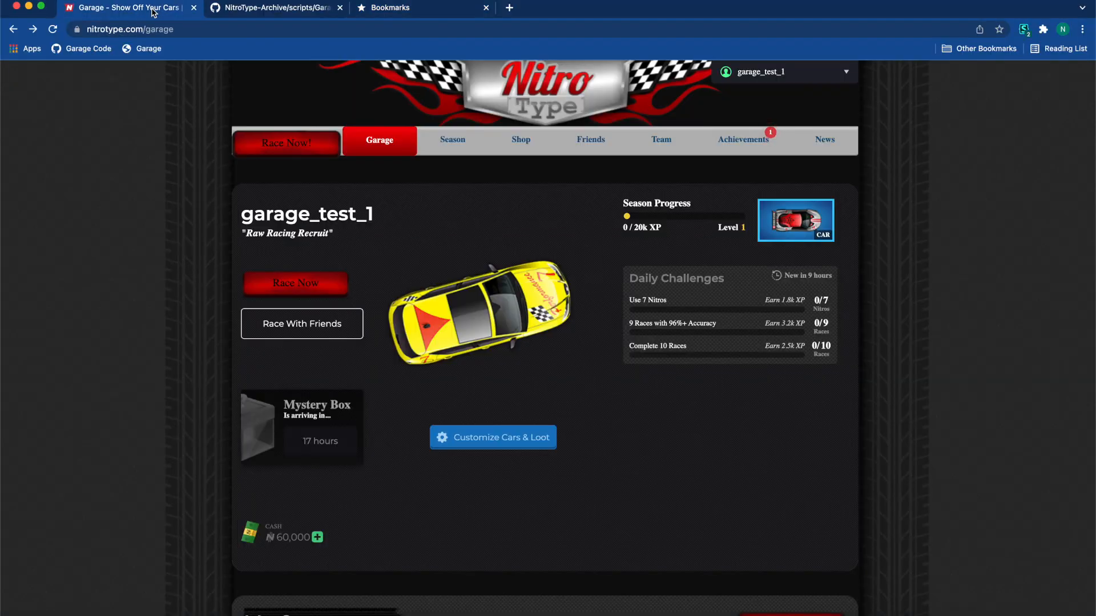
mouse_move(1087, 29)
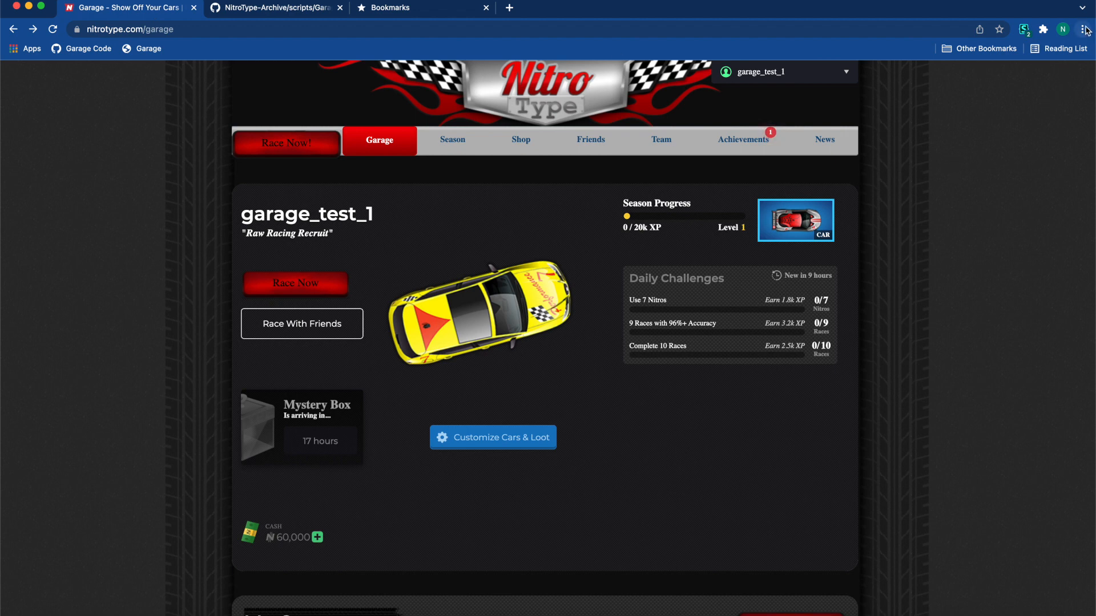
left_click(1083, 29)
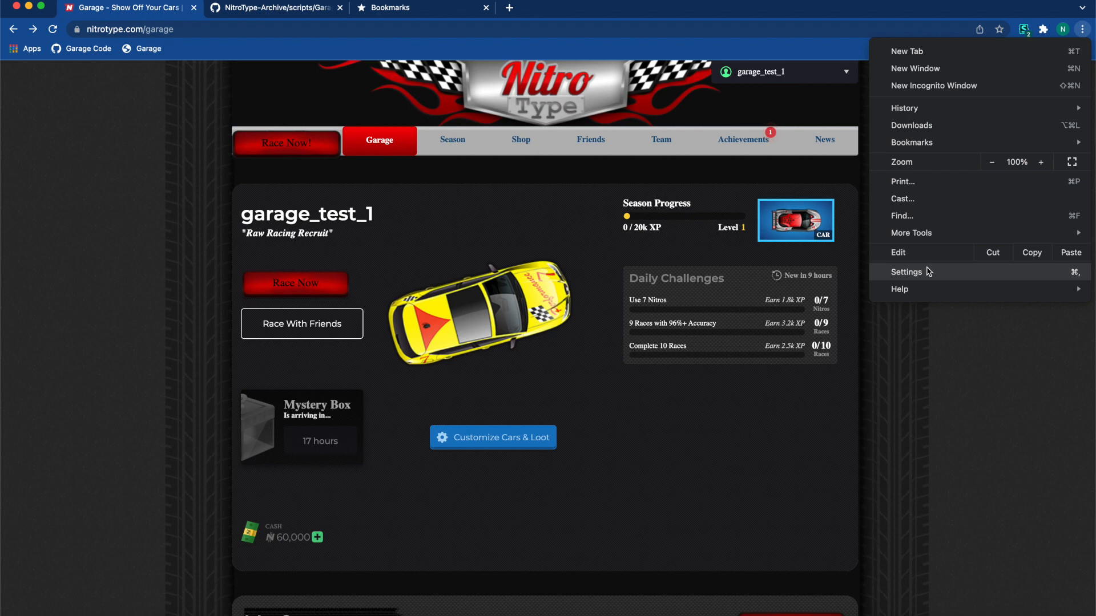
left_click(906, 271)
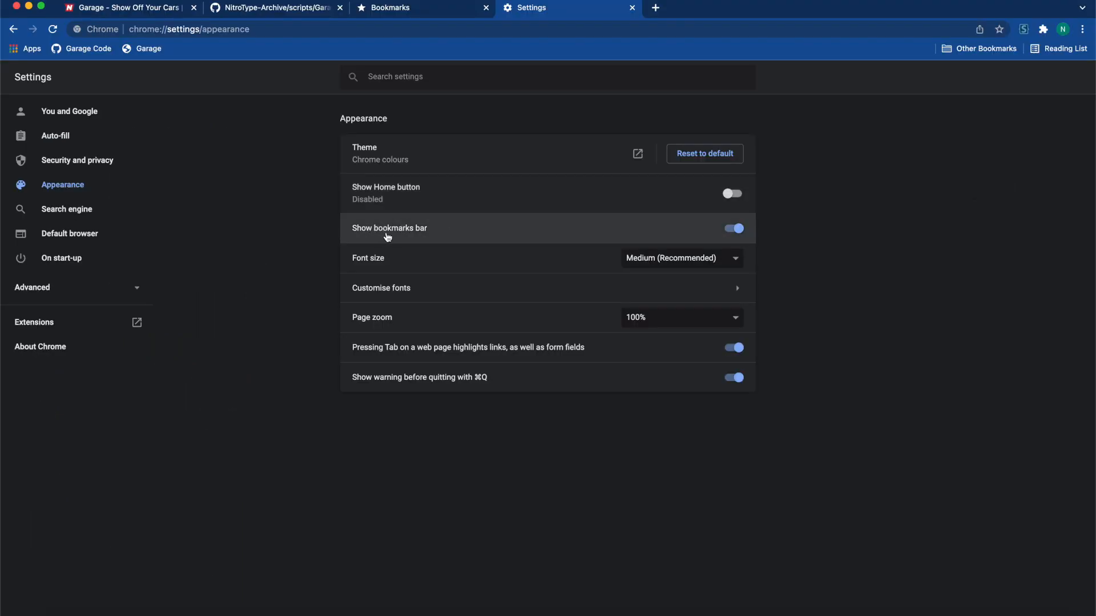
left_click(731, 228)
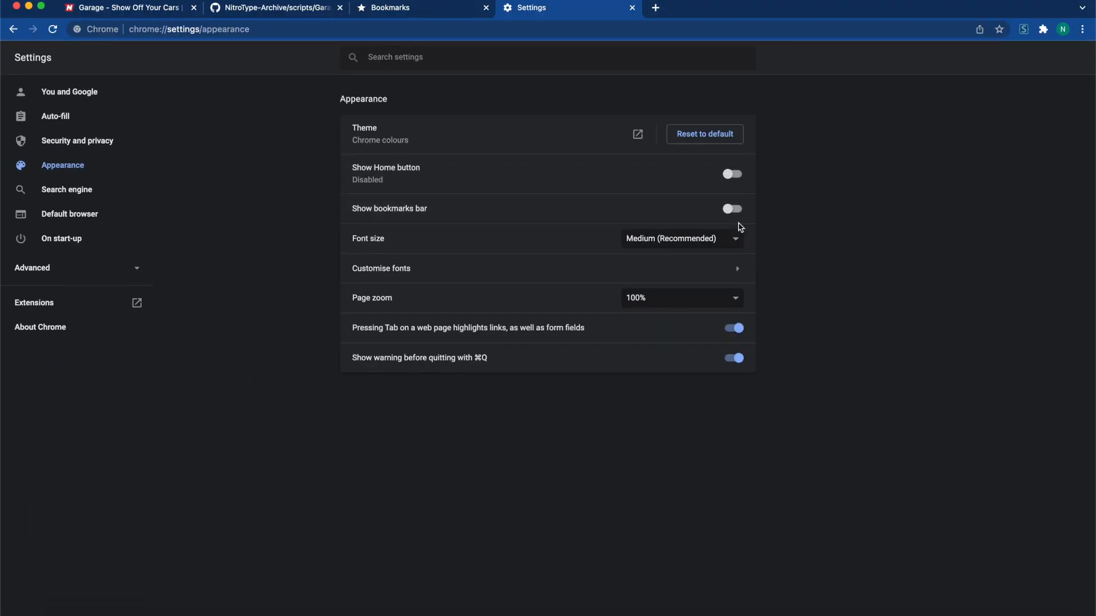
left_click(731, 208)
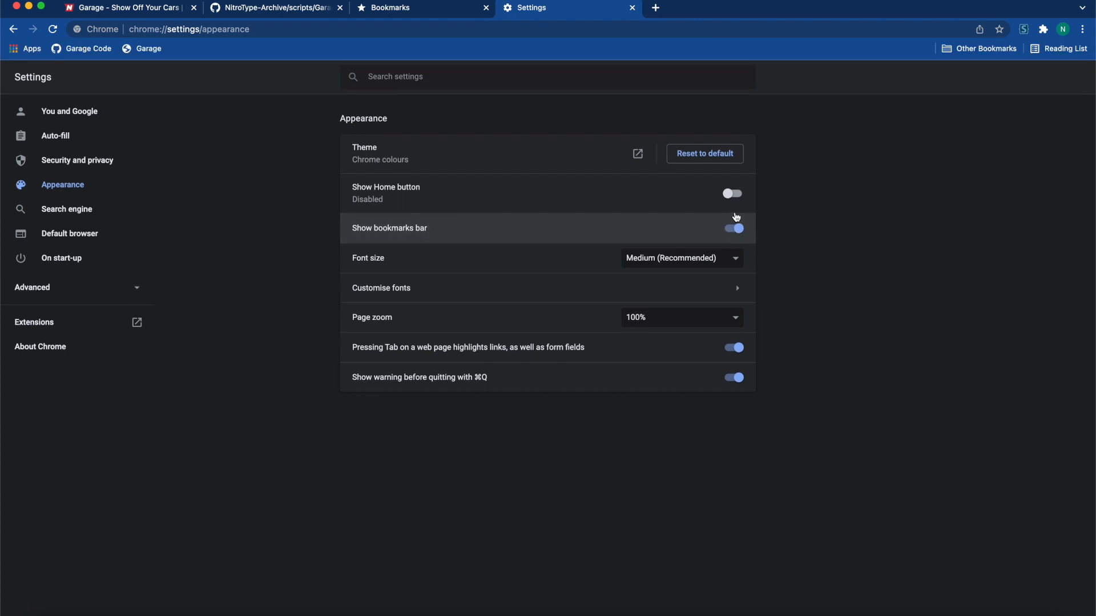
left_click(126, 7)
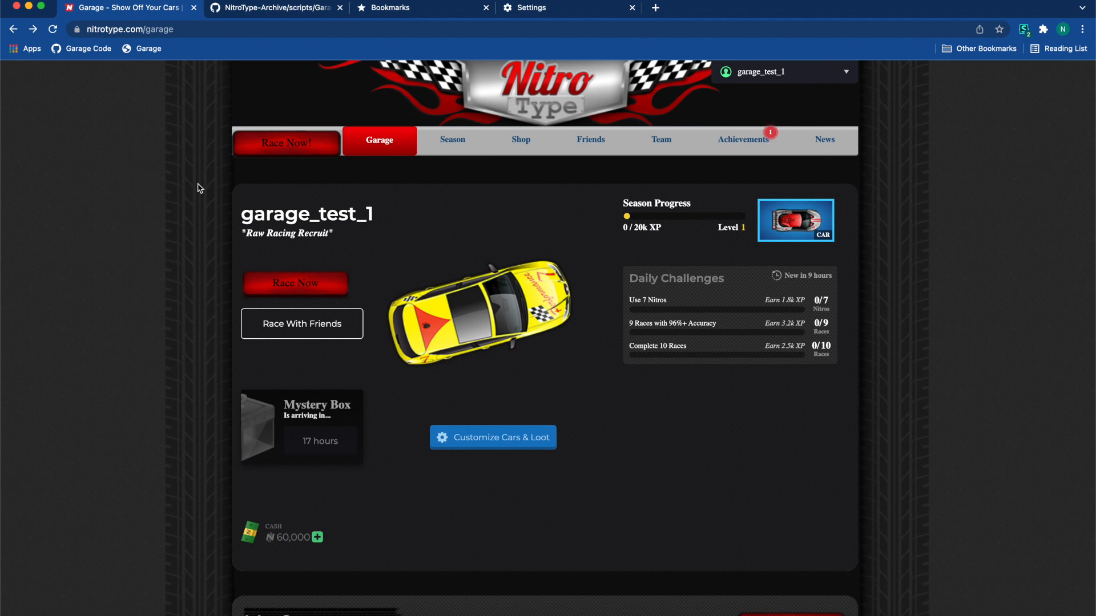
mouse_move(152, 56)
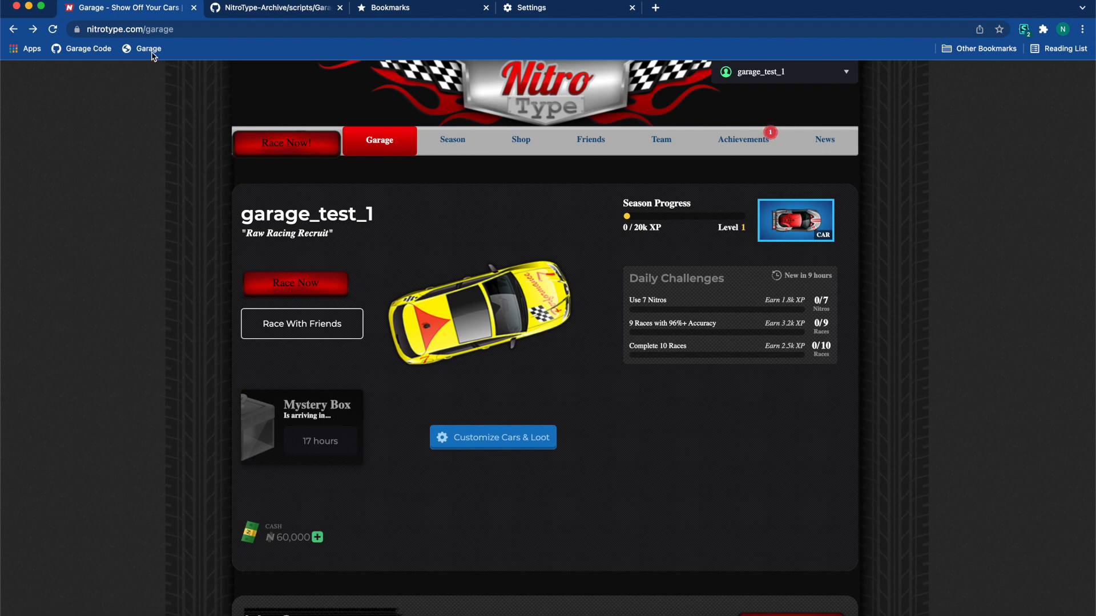
Step: Run the Garage bookmarklet and submit 3 garage sections
left_click(148, 48)
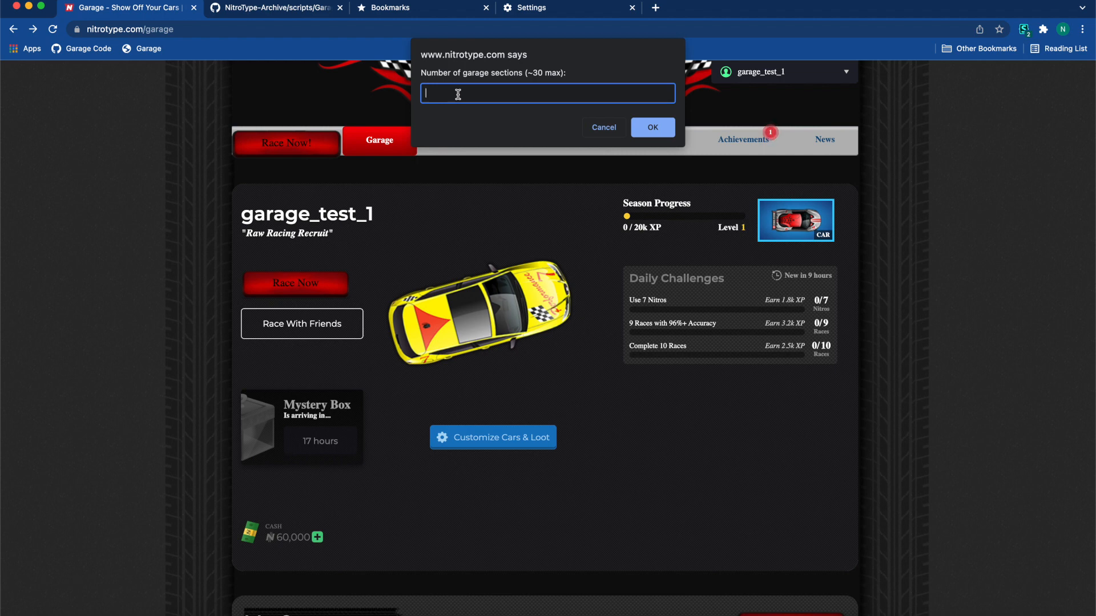
type("3")
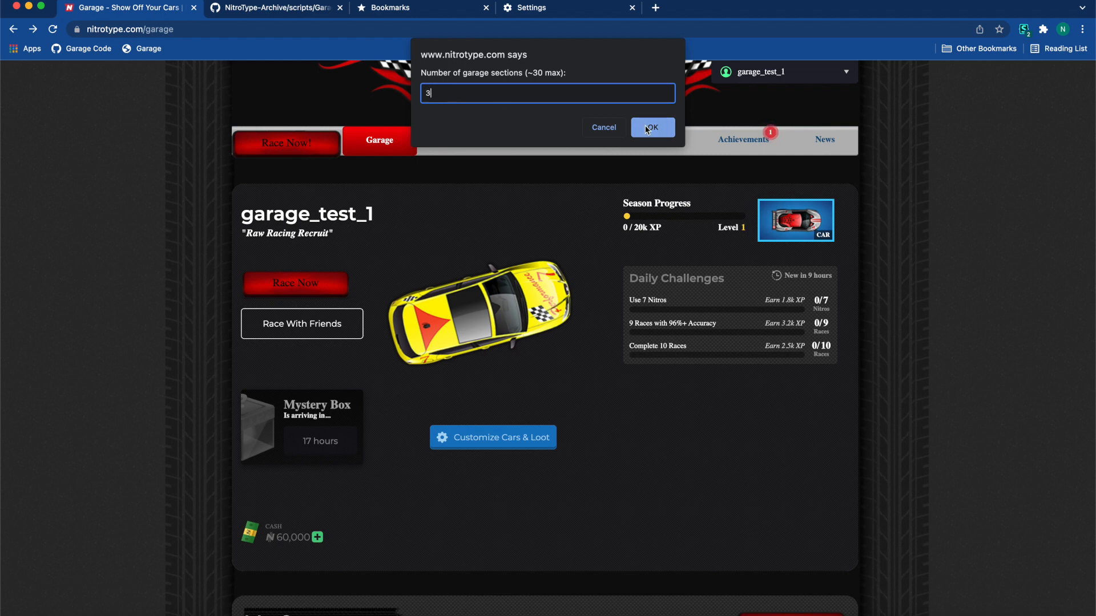
left_click(652, 127)
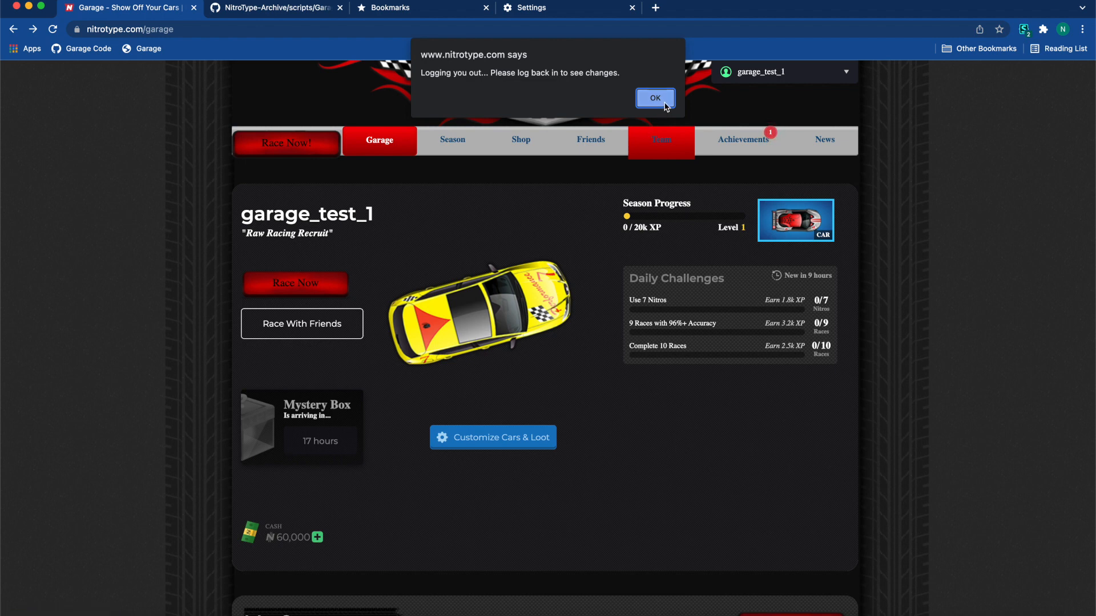
Step: Dismiss the logout notice and scroll through the resized My Cars lot
left_click(654, 97)
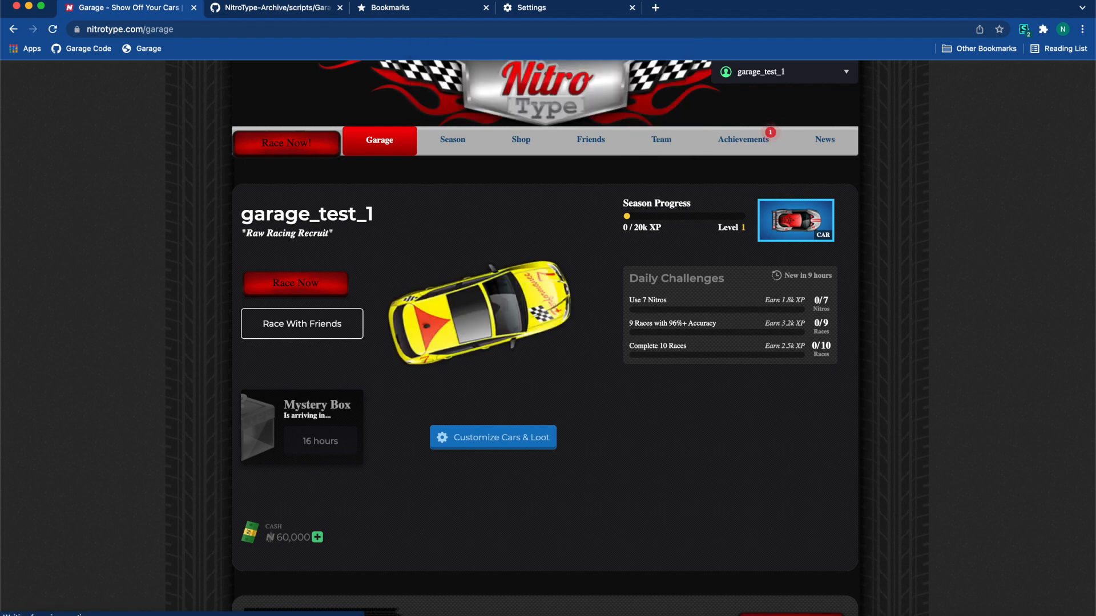
mouse_move(889, 217)
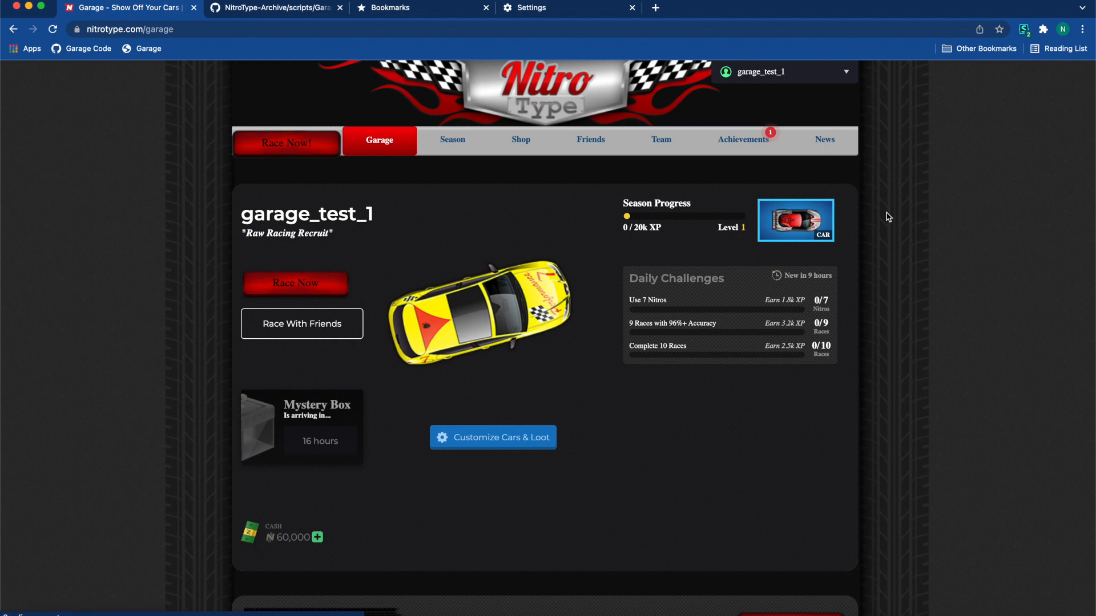
scroll("down", 3)
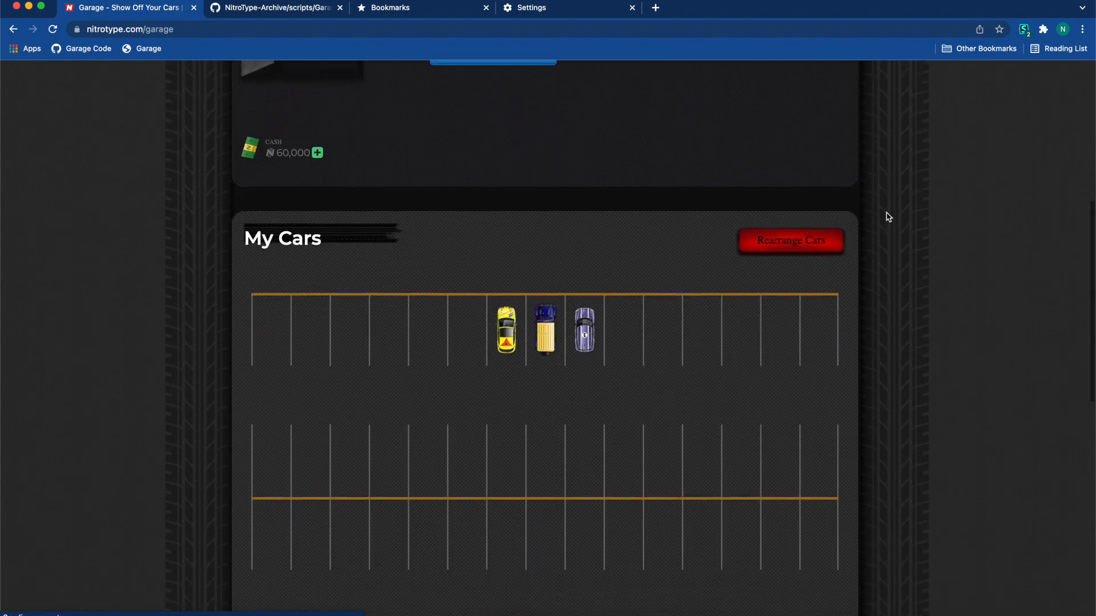
scroll("down", 3)
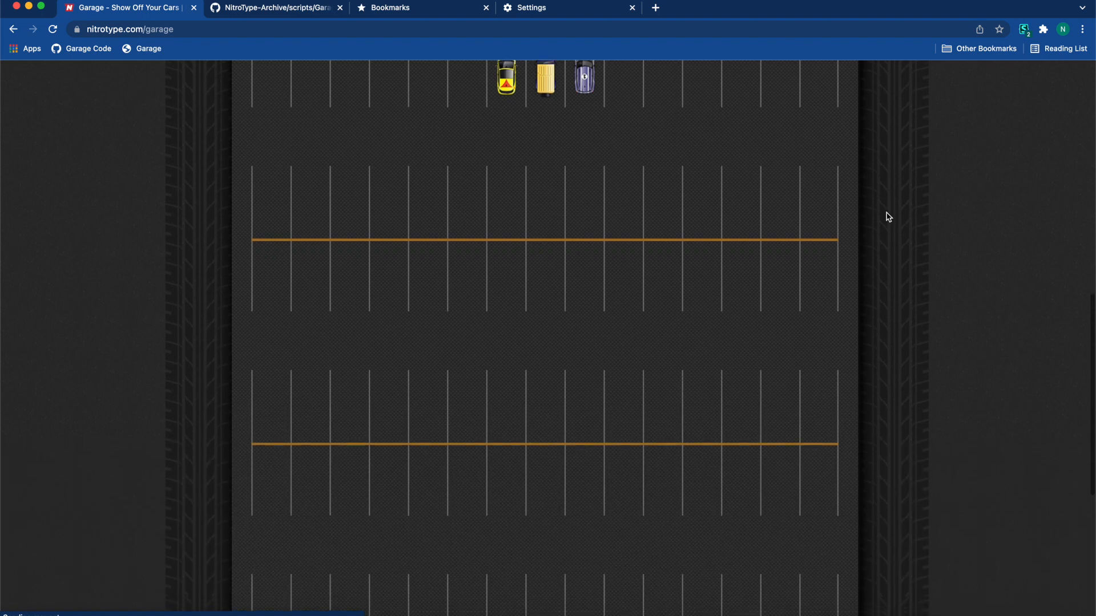
scroll("down", 3)
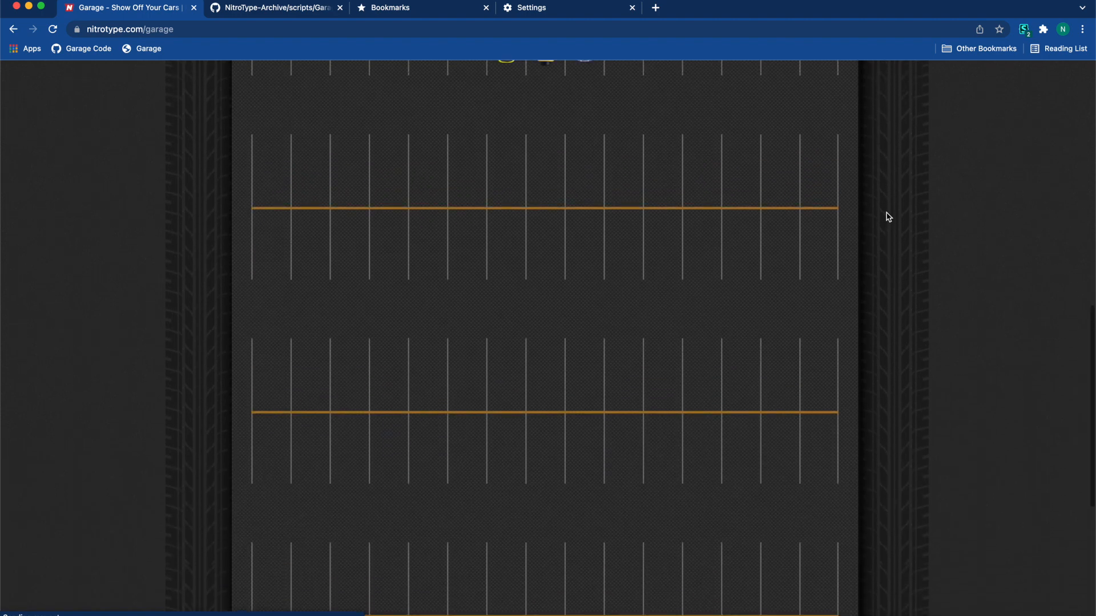
scroll("up", 3)
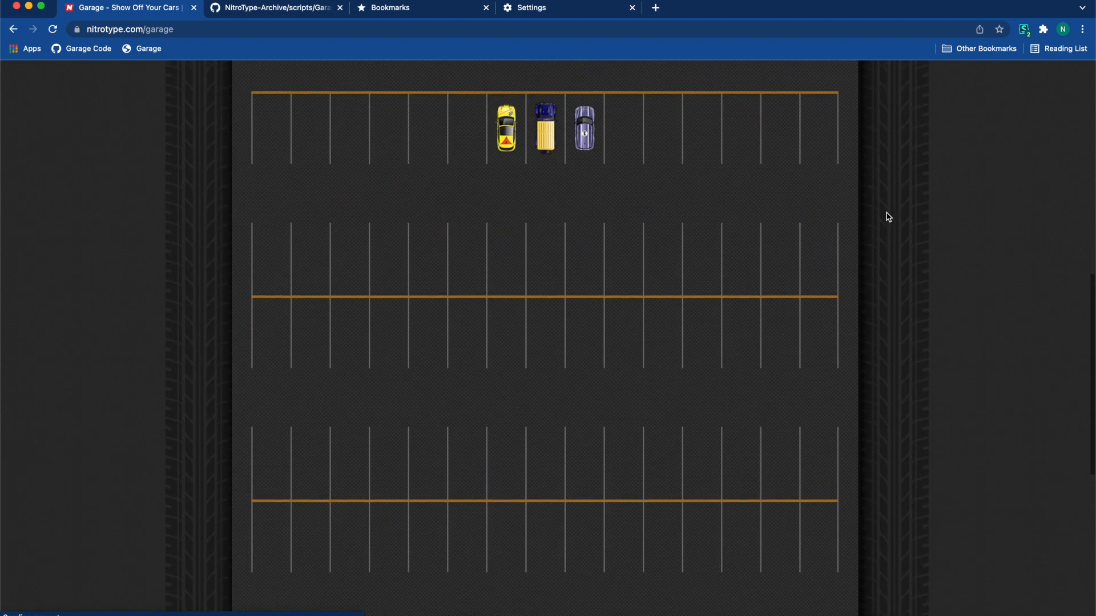
mouse_move(274, 118)
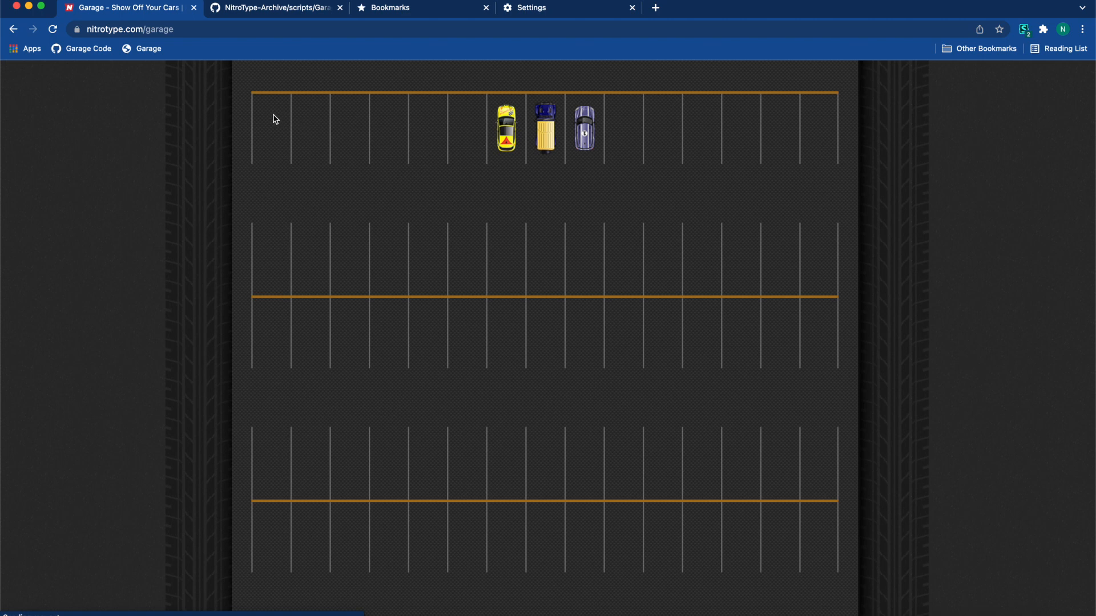
mouse_move(414, 184)
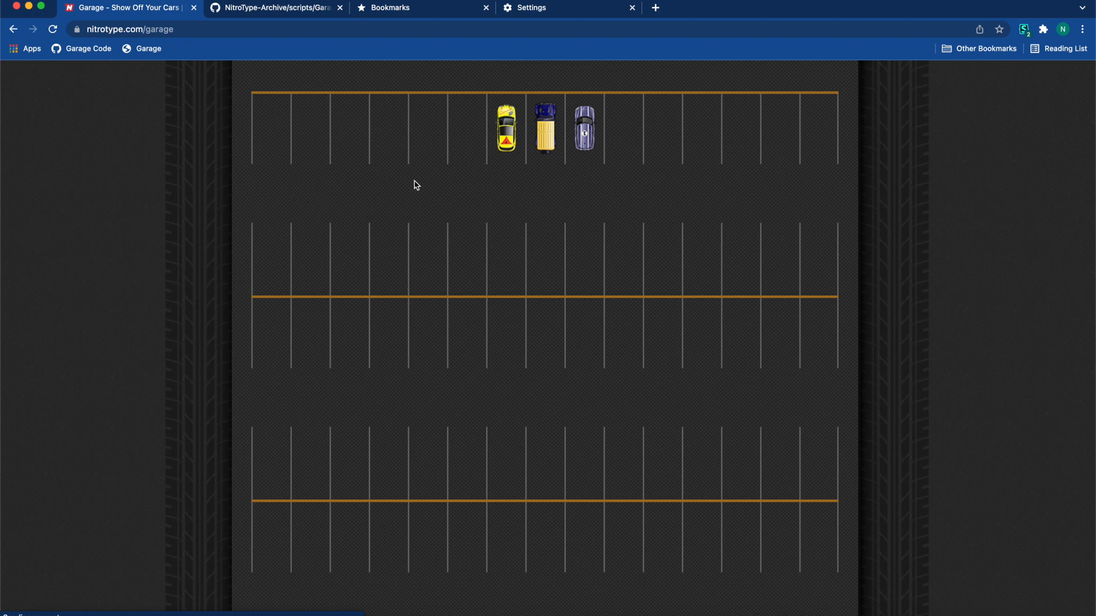
scroll("down", 3)
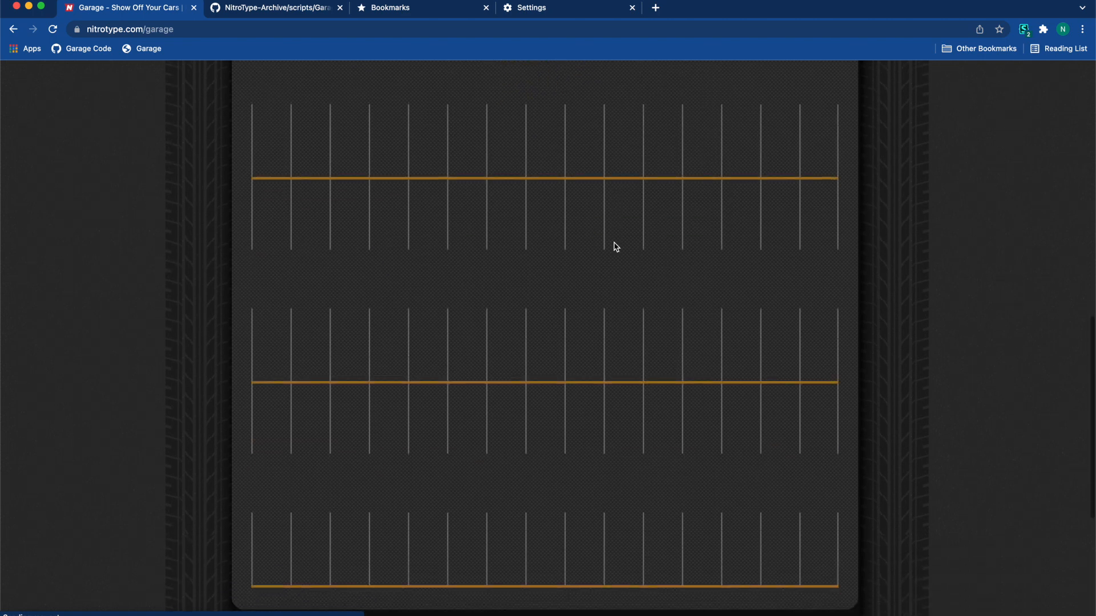
scroll("down", 3)
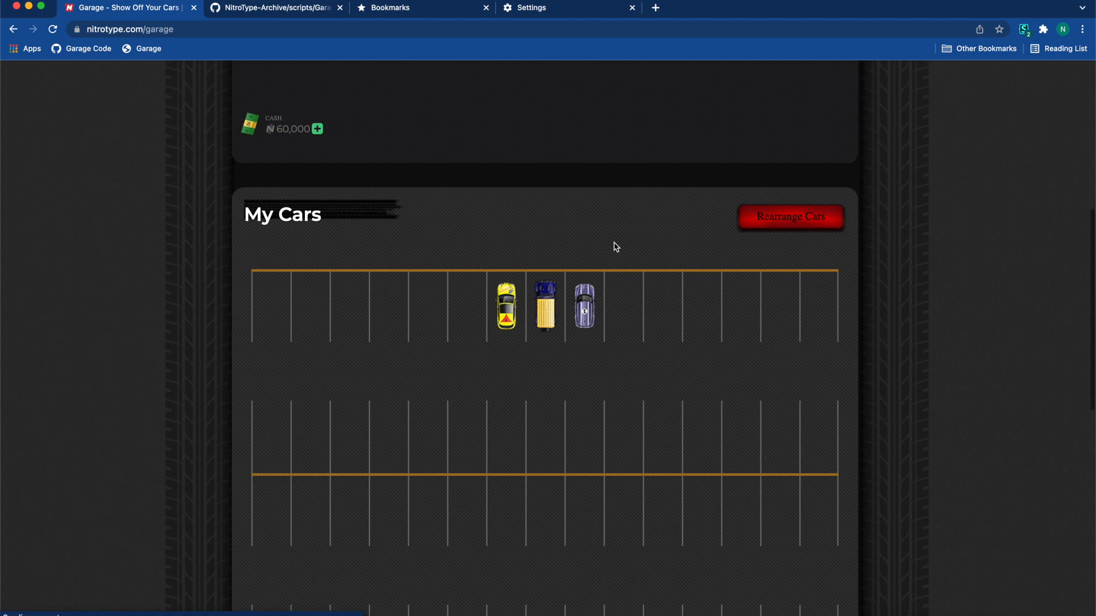
left_click(275, 7)
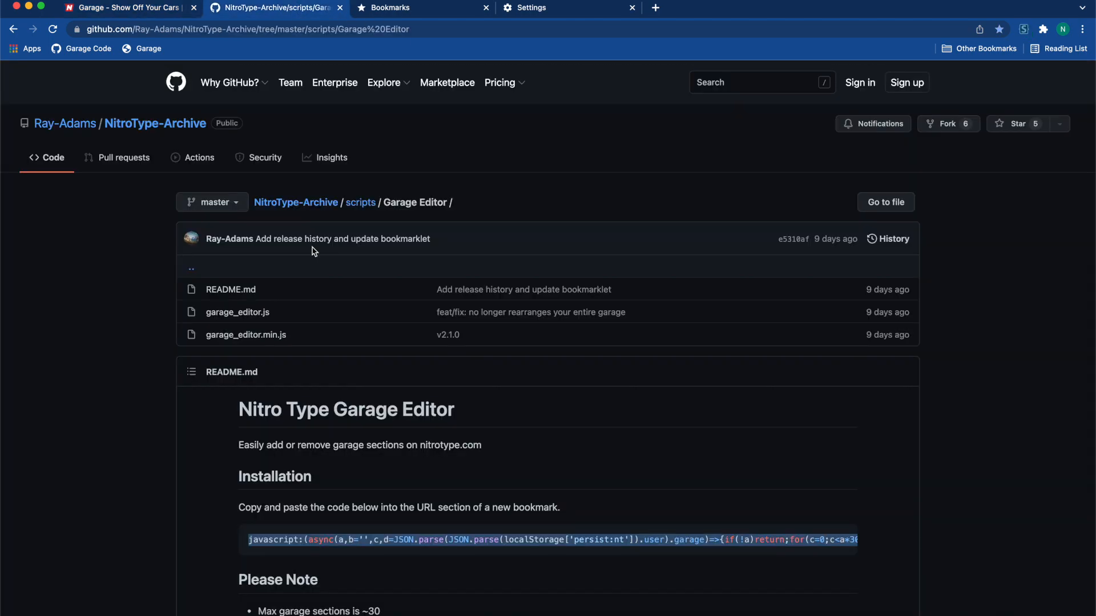
scroll("down", 3)
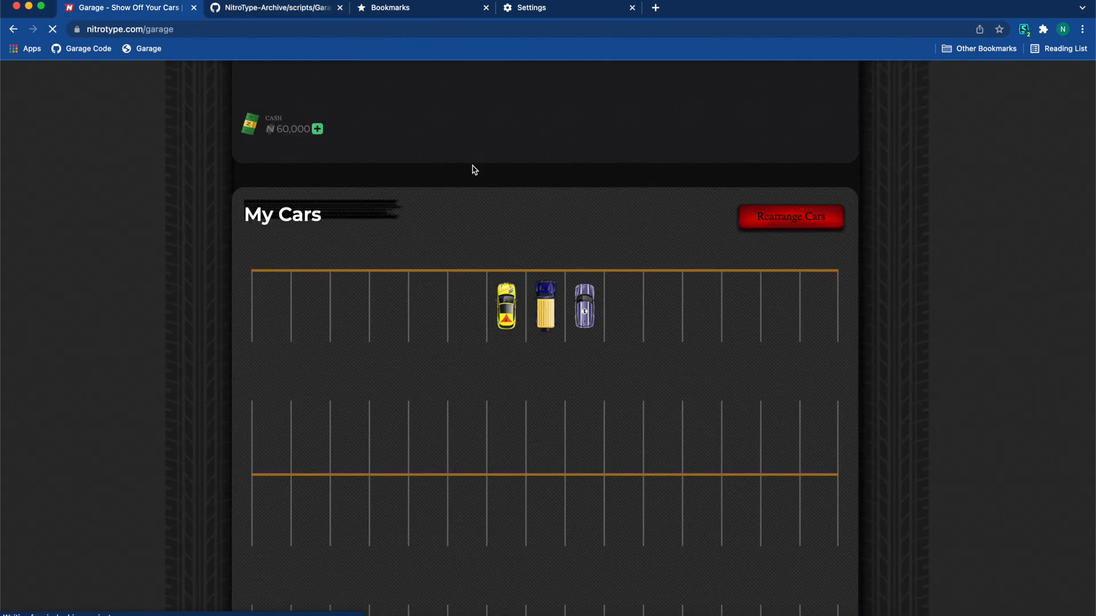
mouse_move(908, 187)
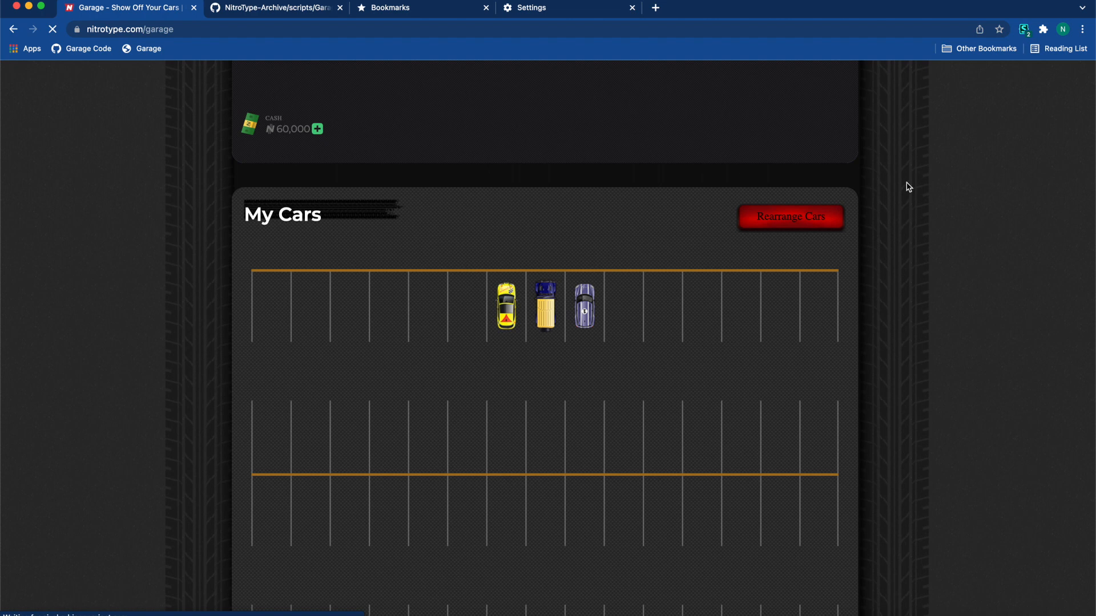
scroll("up", 3)
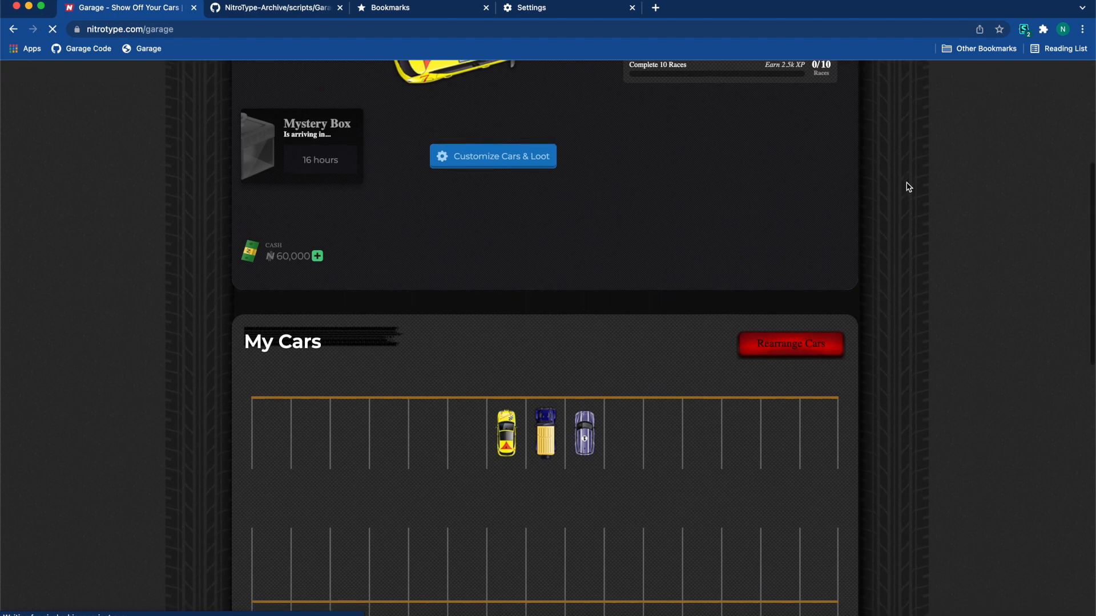
scroll("down", 3)
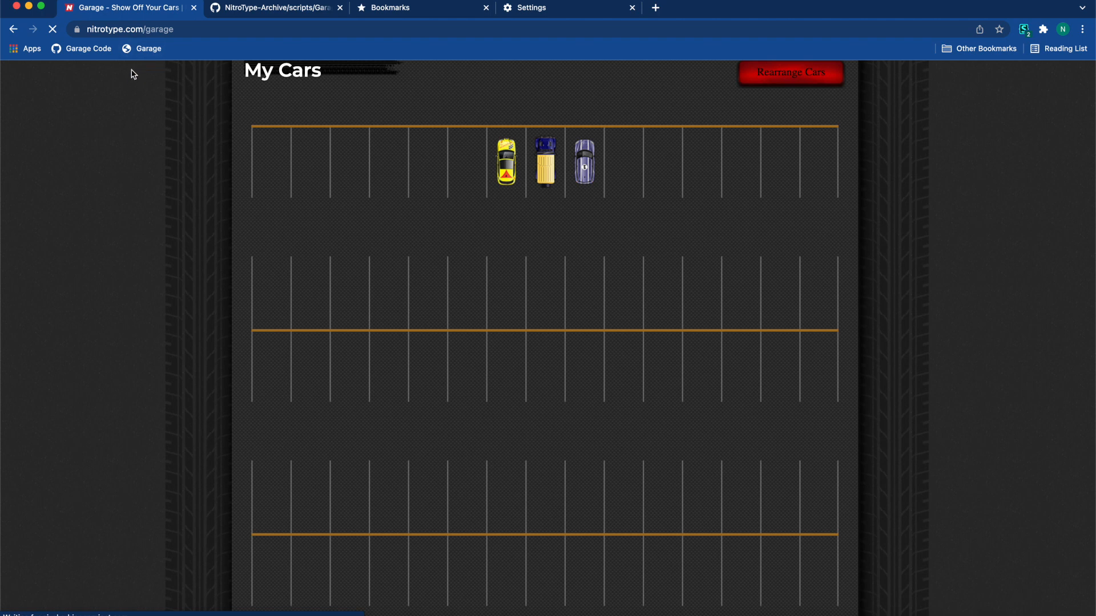
Step: Relaunch the garage section editor, enter 2, then scroll back to the garage's top
left_click(789, 73)
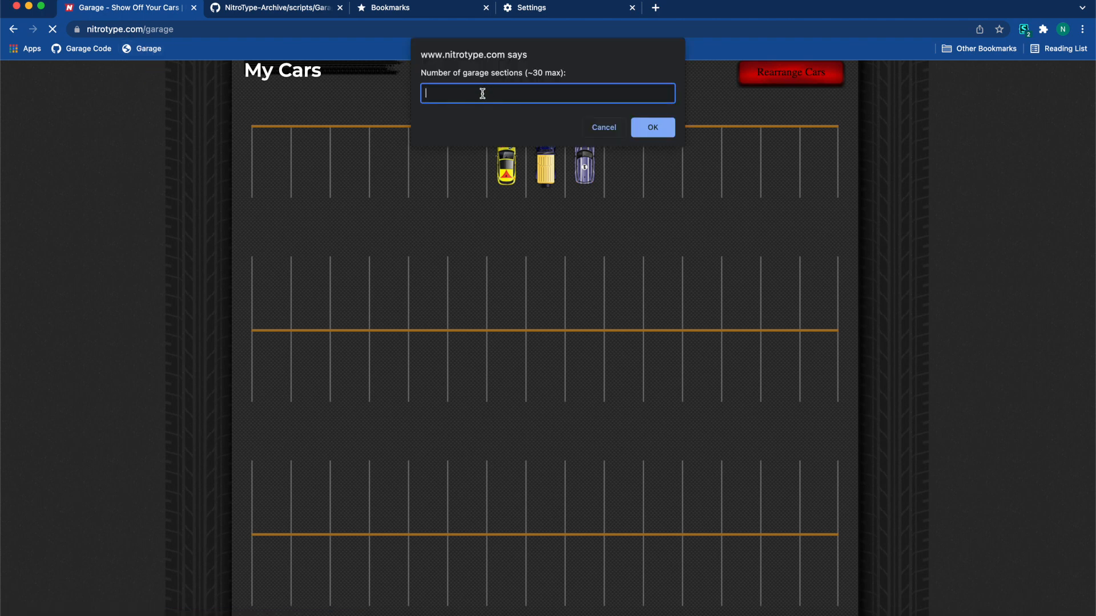
type("2")
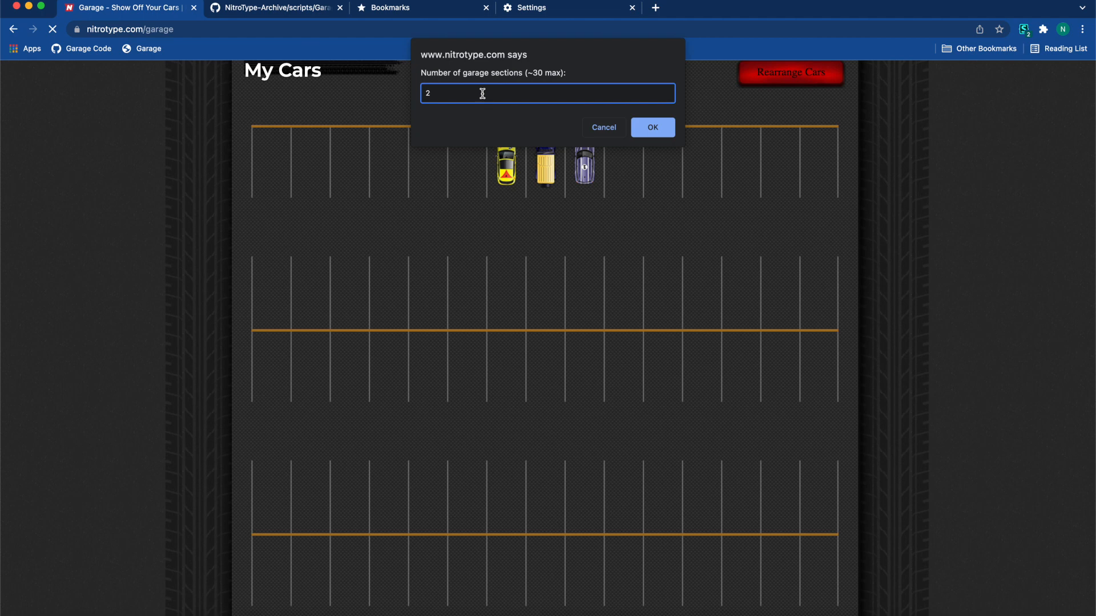
mouse_move(553, 447)
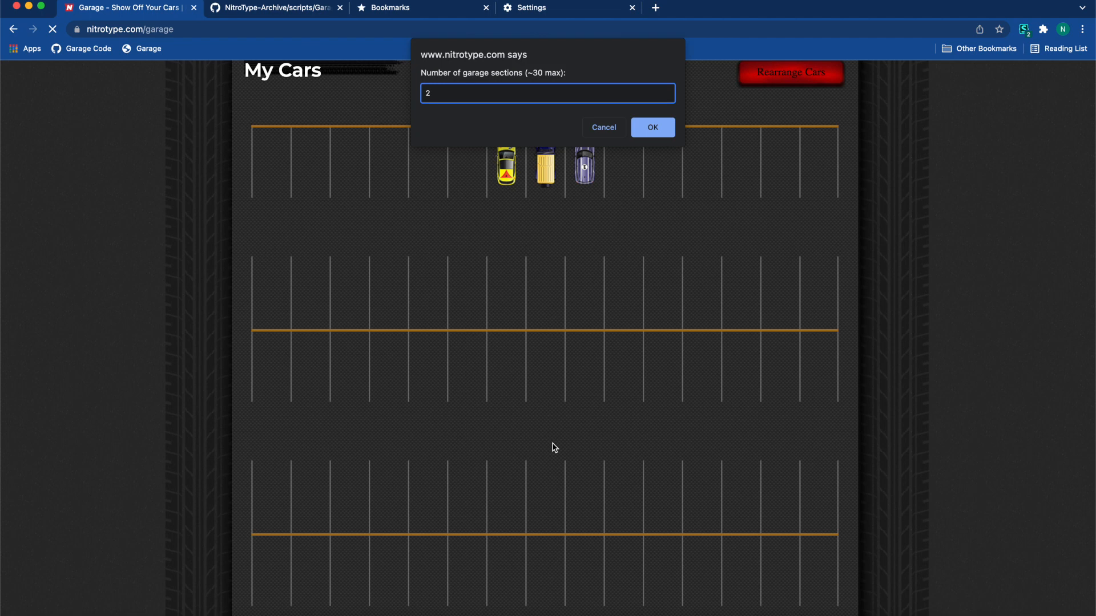
mouse_move(609, 155)
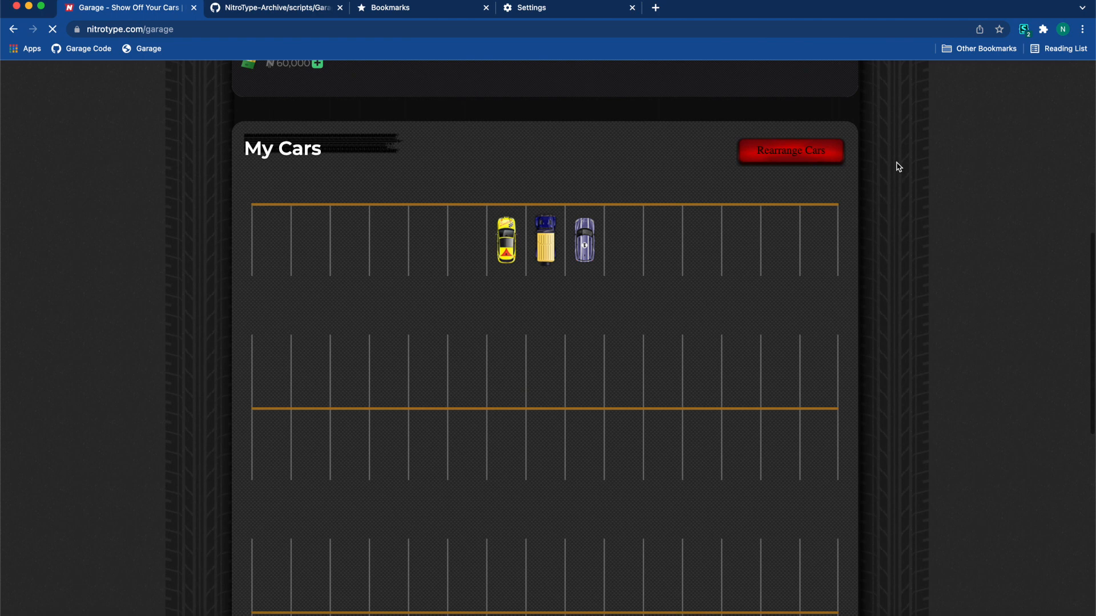
scroll("up", 3)
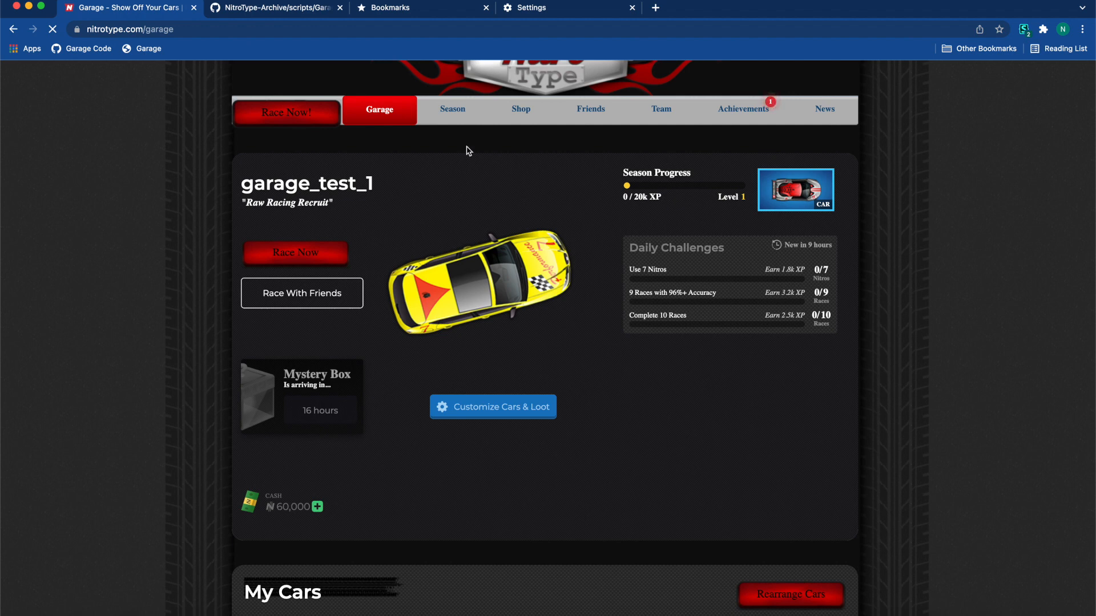
Step: Visit the Garage Editor GitHub page for its code, then return to the Nitro Type garage
left_click(275, 8)
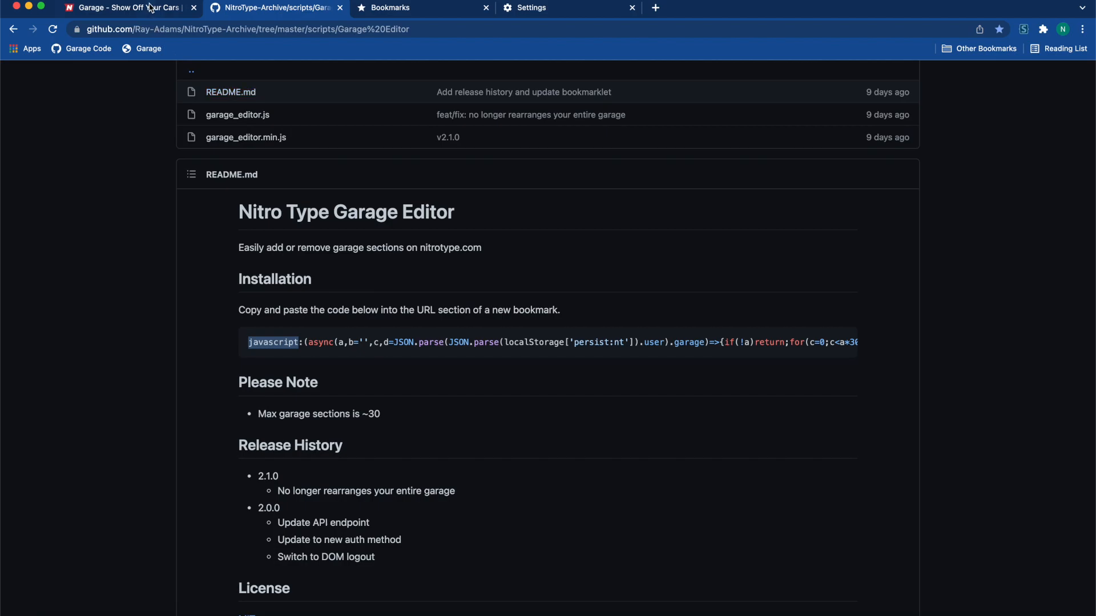
left_click(126, 7)
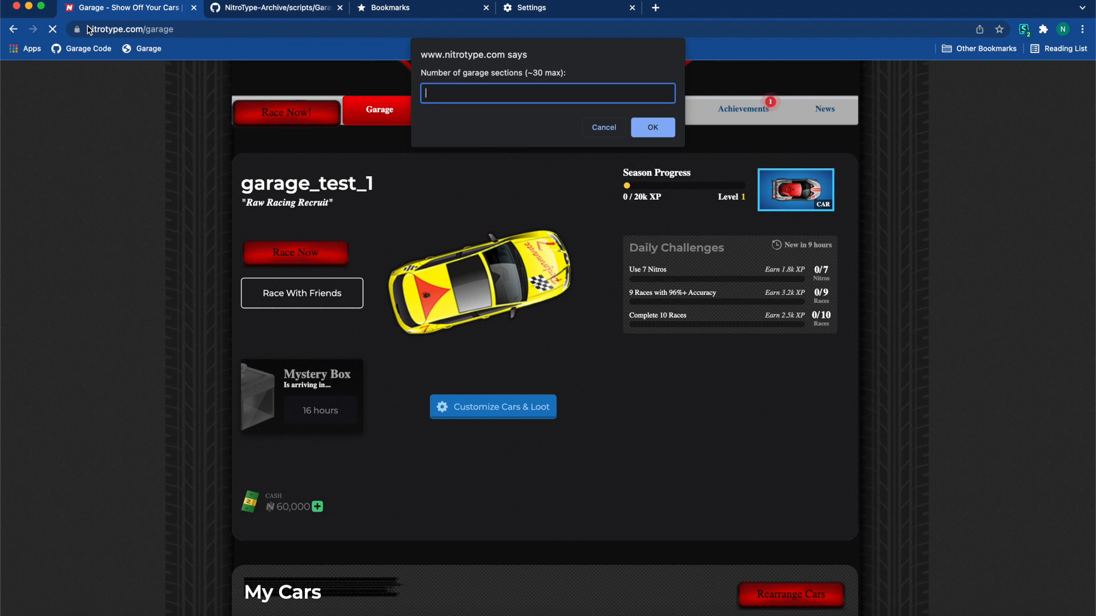
mouse_move(274, 67)
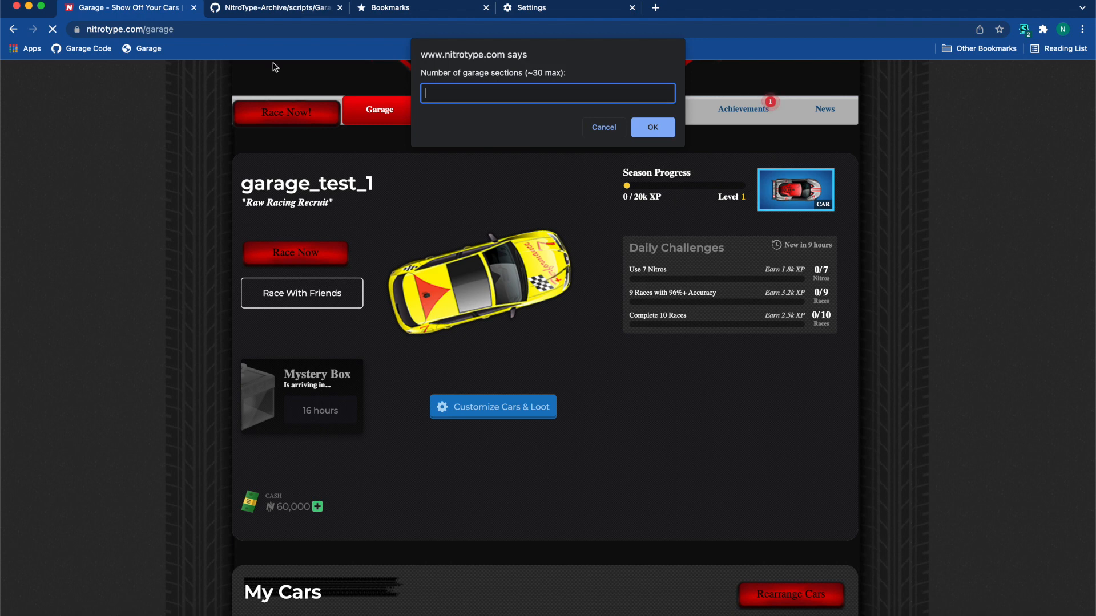
mouse_move(465, 96)
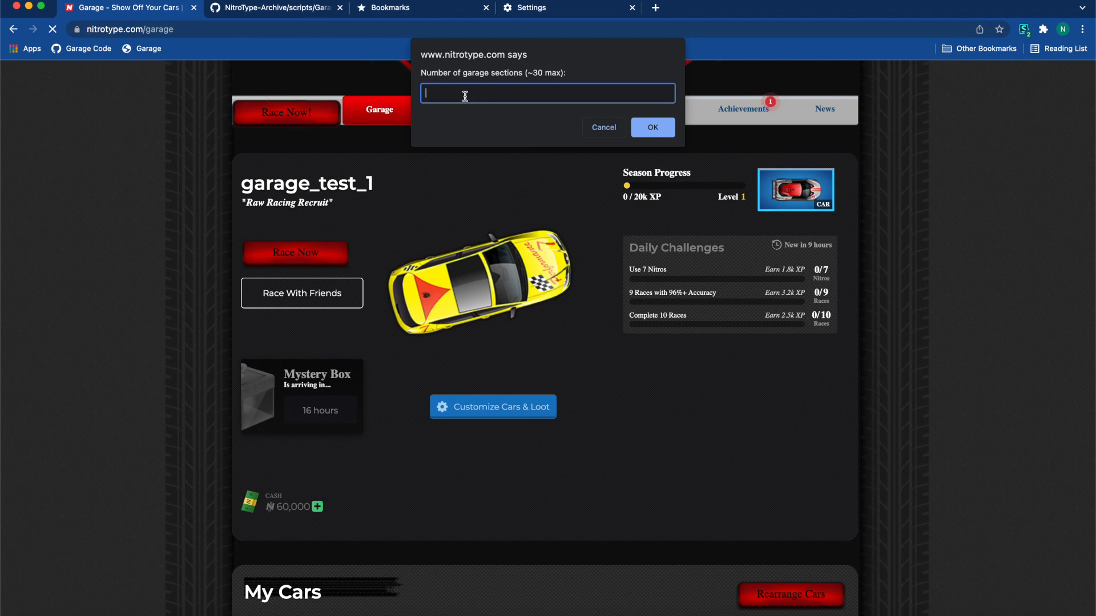
Step: Submit the garage section count and acknowledge the logout notice
left_click(651, 127)
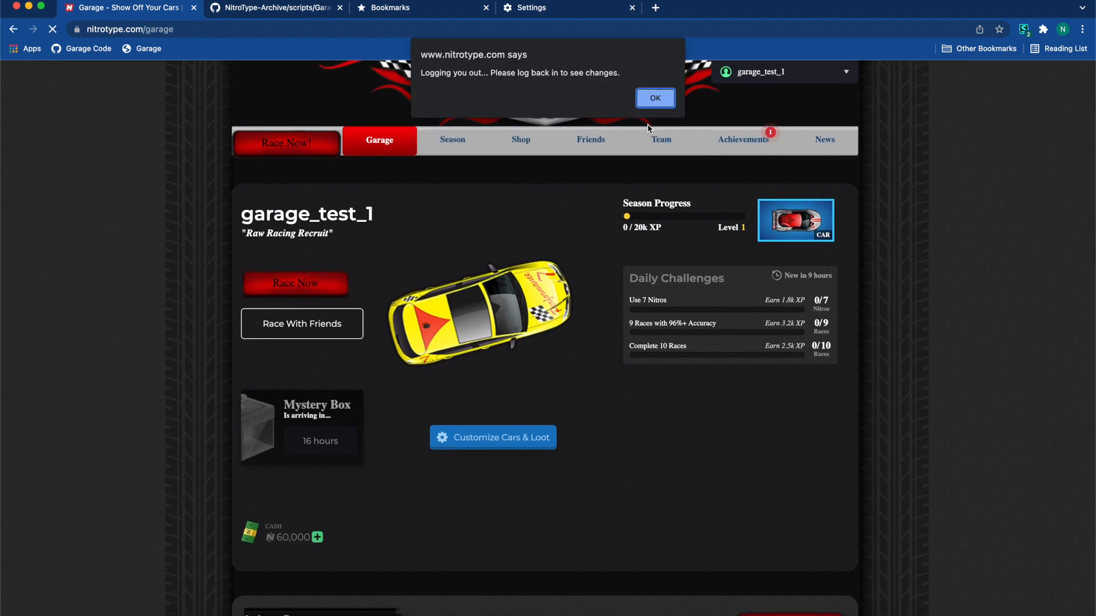
left_click(654, 98)
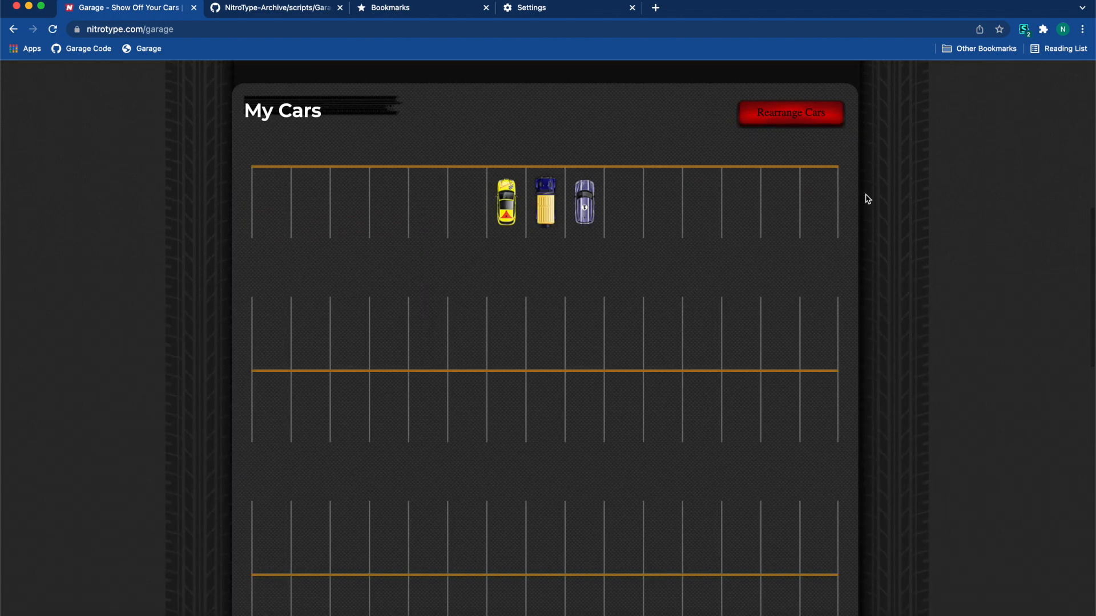
scroll("down", 3)
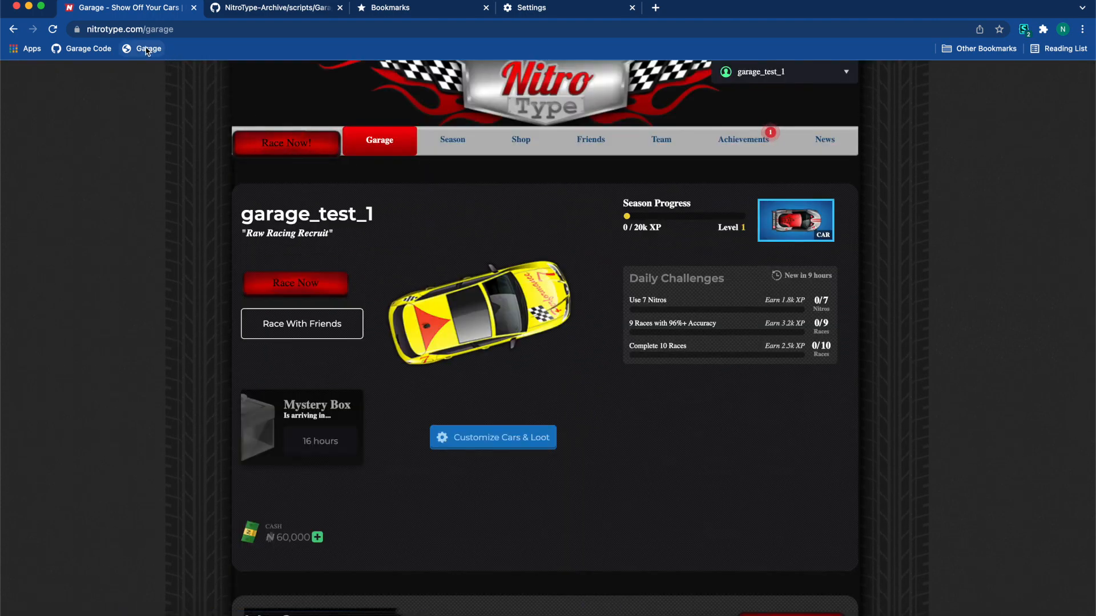
Step: Run the Garage bookmarklet with 2 sections, dismiss the logout alert, and log back in
left_click(147, 48)
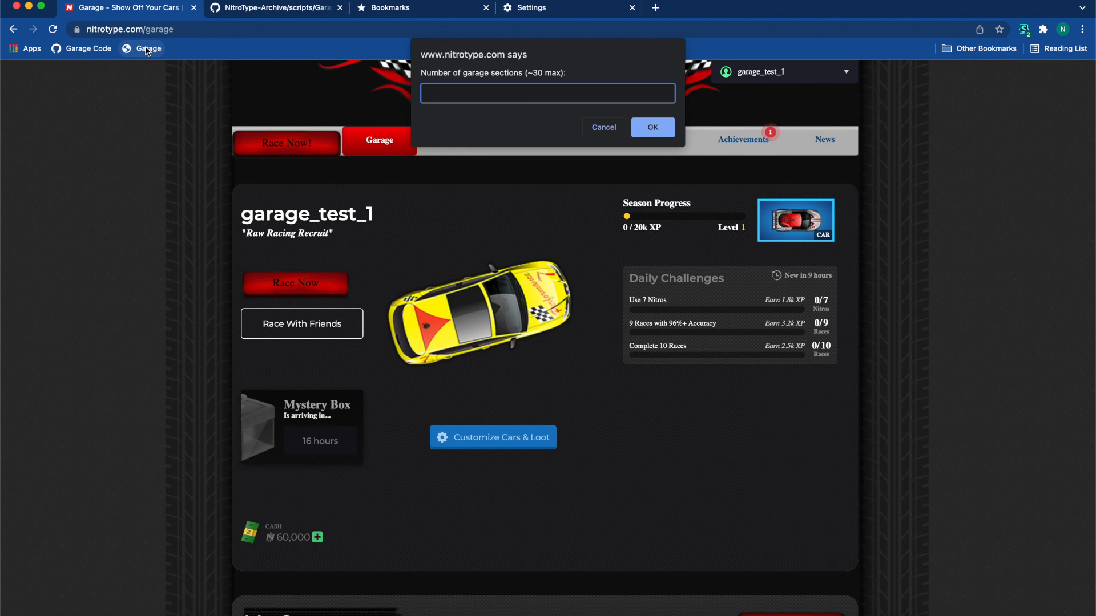
type("2")
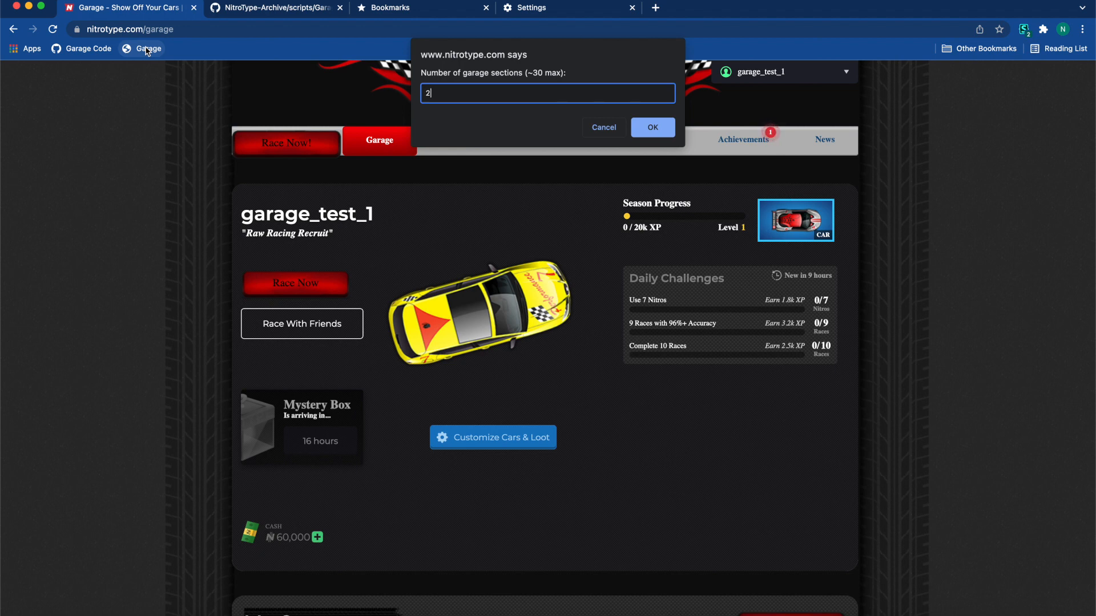
left_click(651, 128)
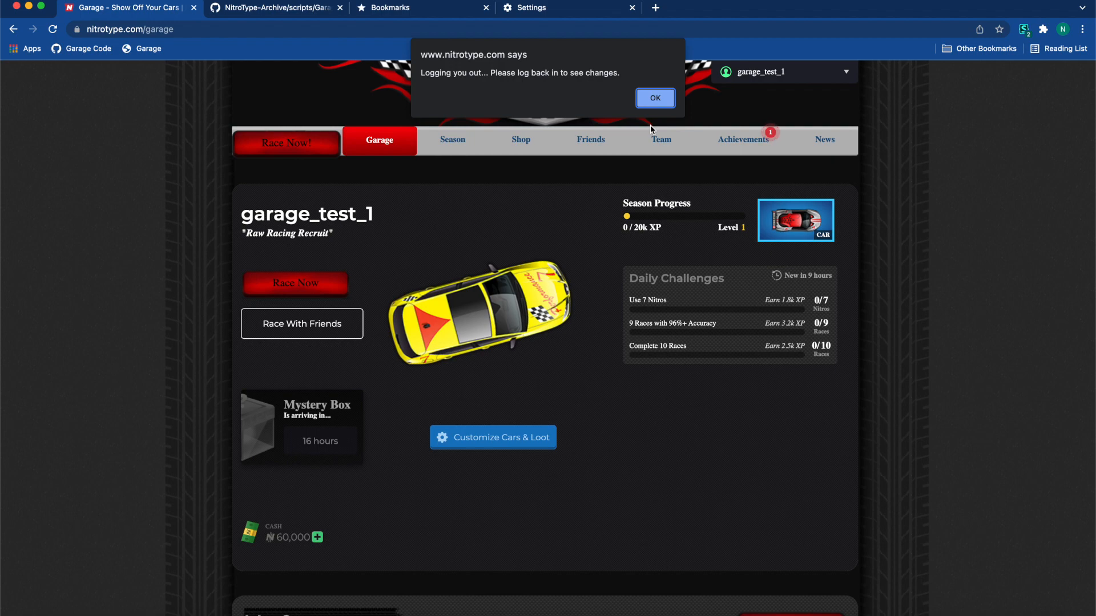
left_click(654, 98)
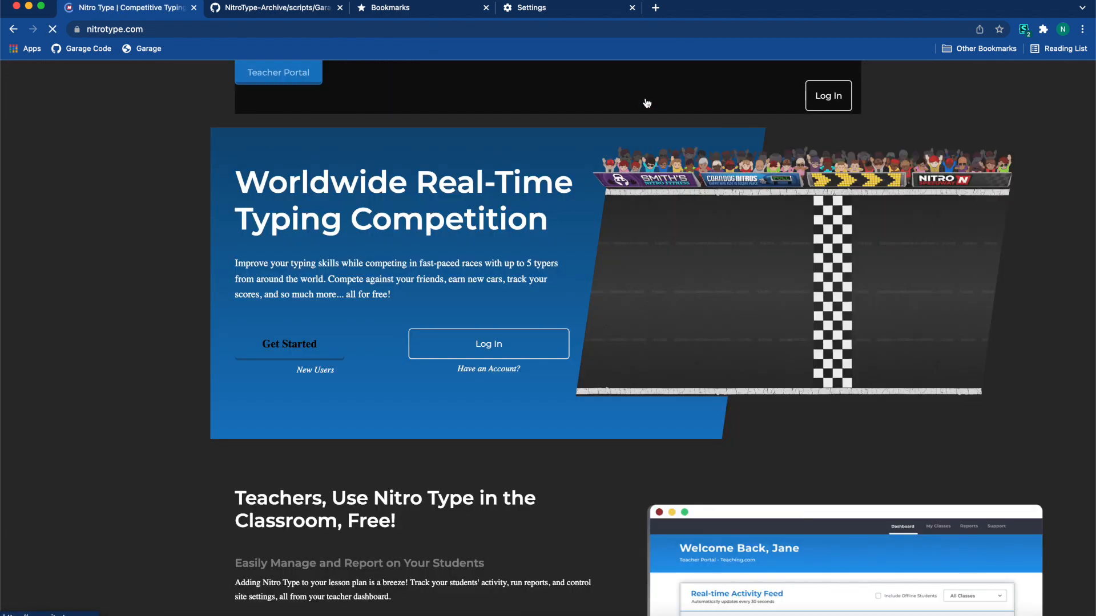
left_click(148, 48)
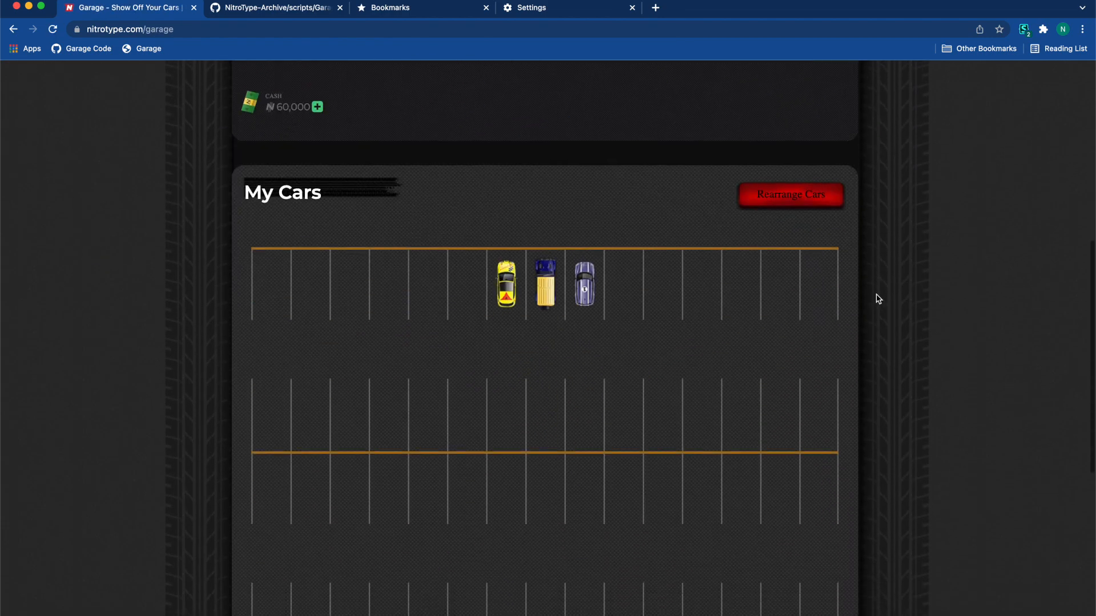
scroll("down", 3)
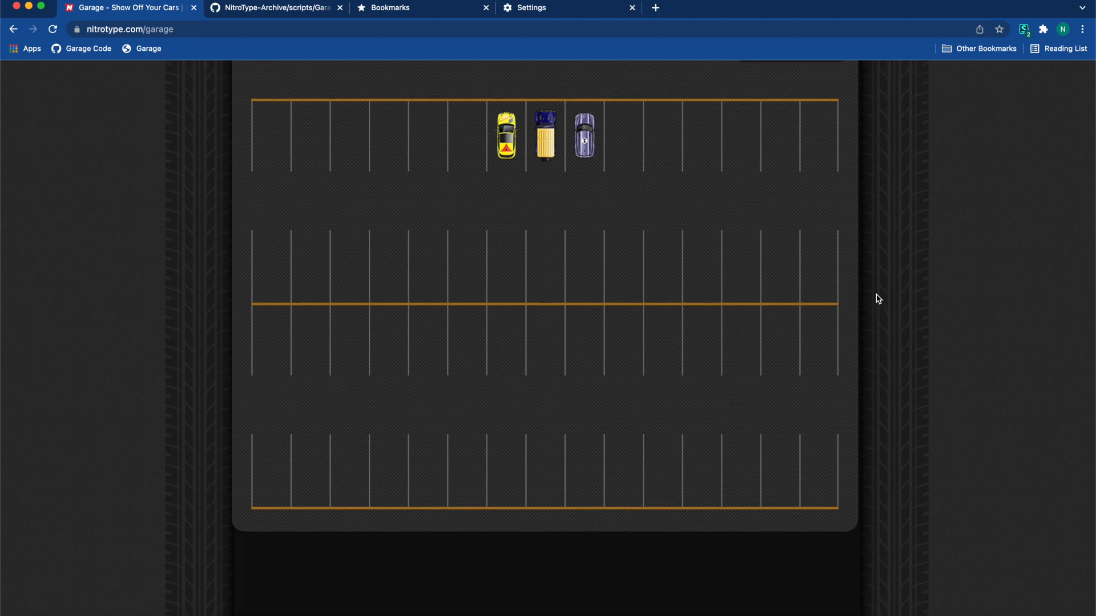
scroll("up", 3)
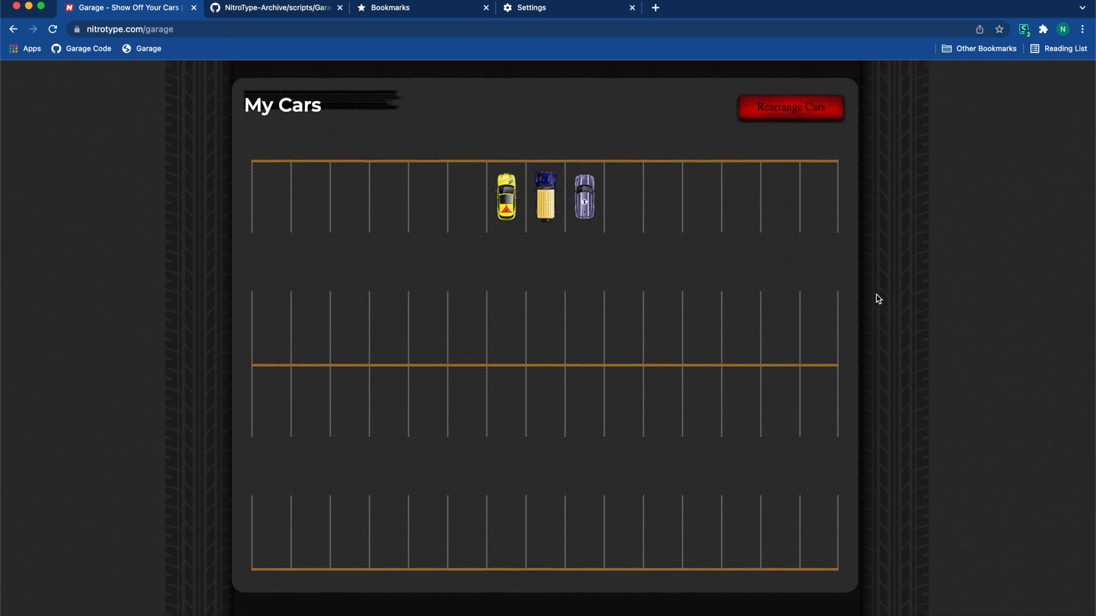
scroll("down", 3)
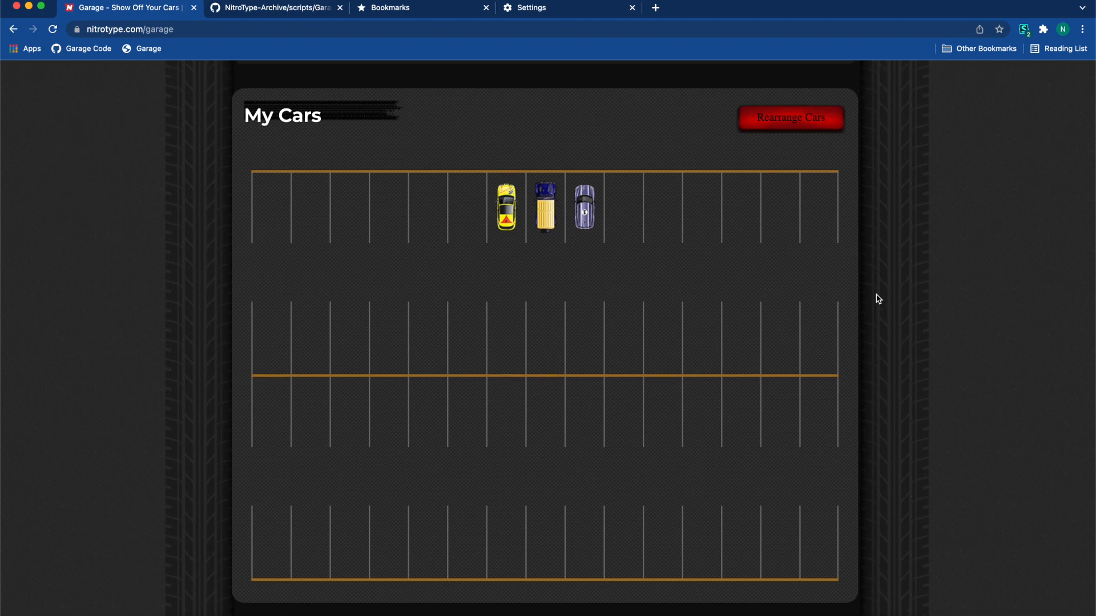
scroll("up", 3)
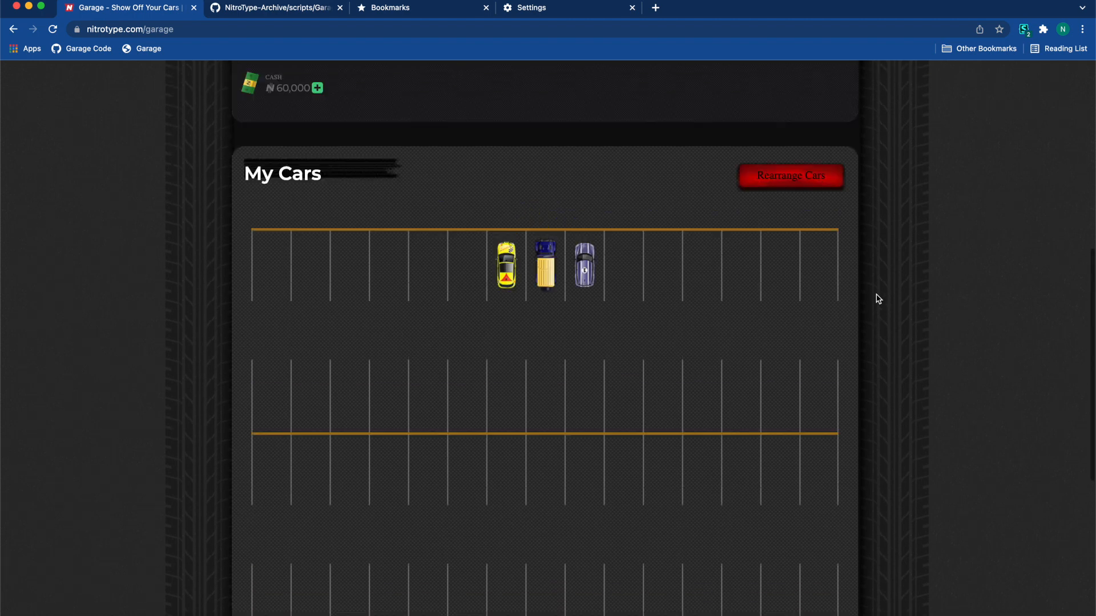
scroll("up", 3)
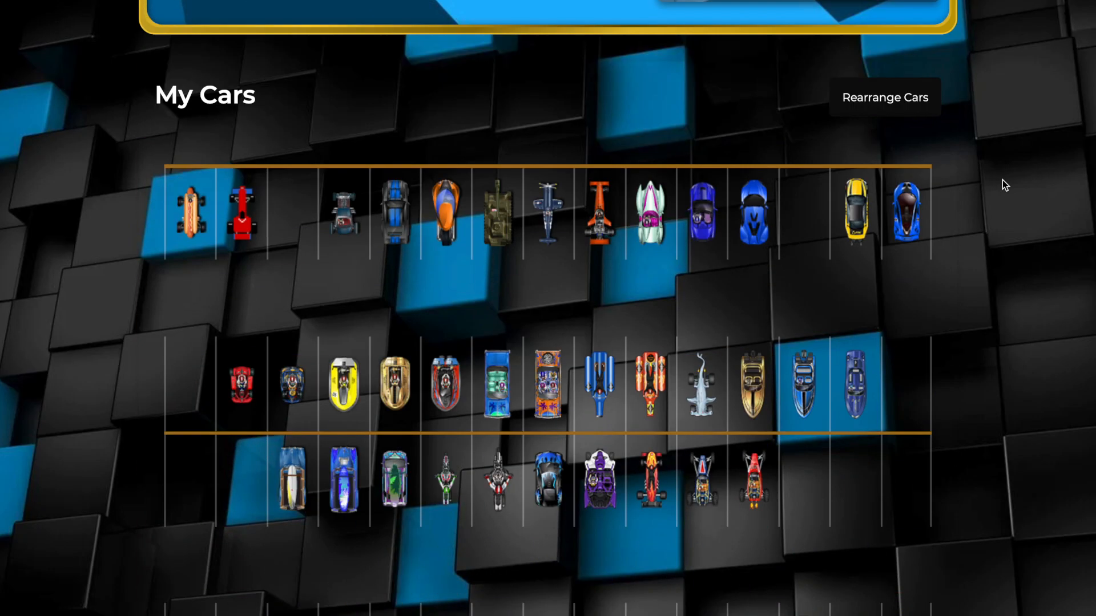
Step: Scroll down through the decorated garage's four sections filled with patterned rows of cars
scroll("down", 3)
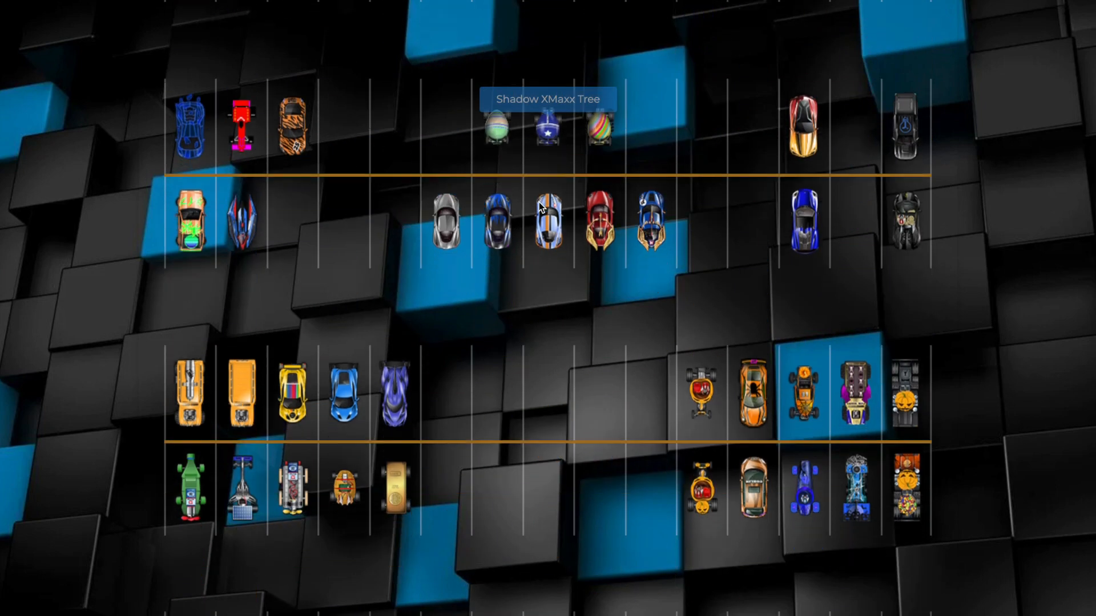
mouse_move(455, 218)
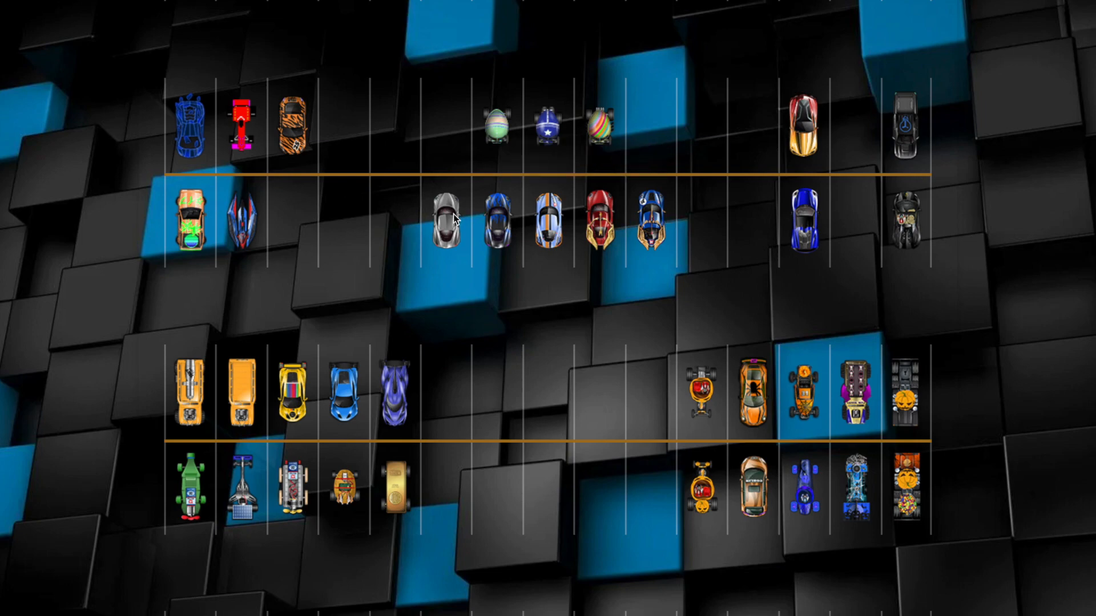